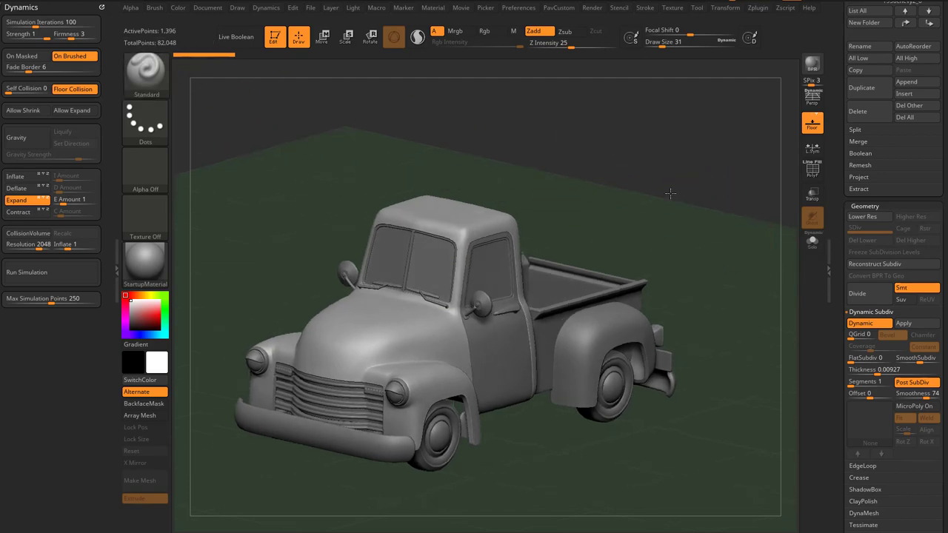
- Orbit the truck, select the cab shell subtool and solo it
drag(671, 194, 724, 207)
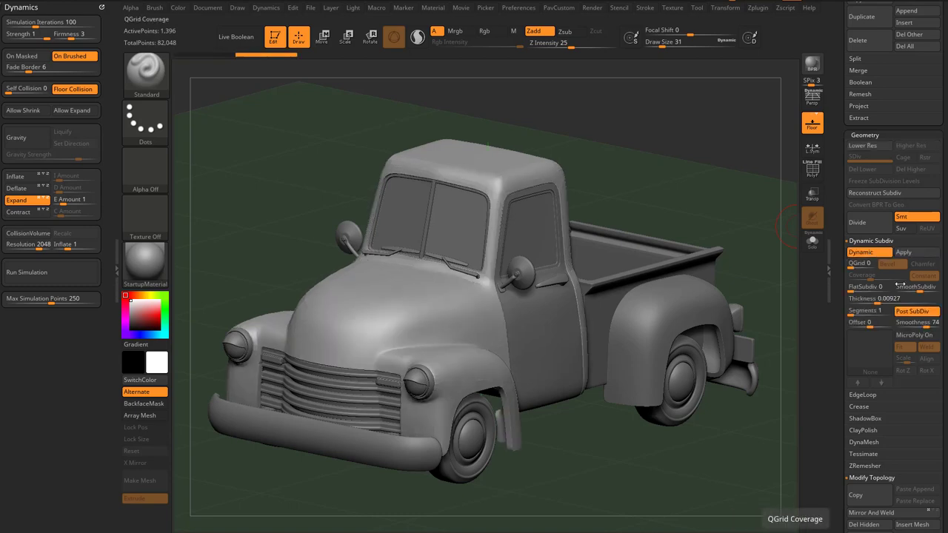
click(882, 299)
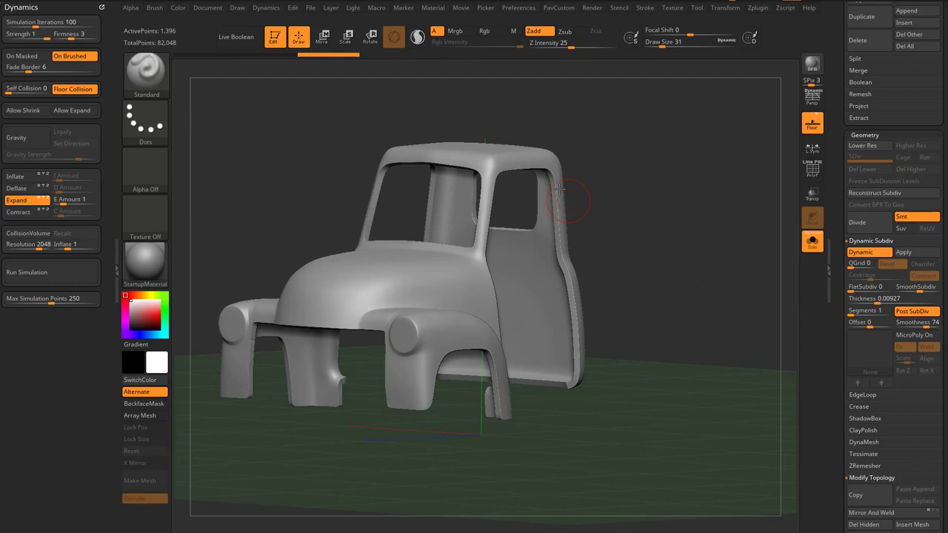
click(861, 252)
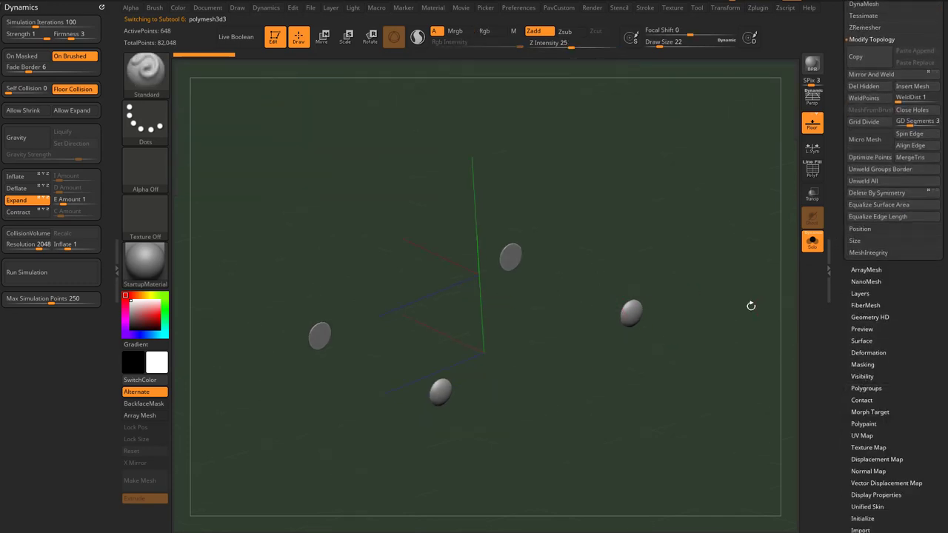
- Select the disc subtool, check its ArrayMesh settings, then orbit the full truck
click(866, 269)
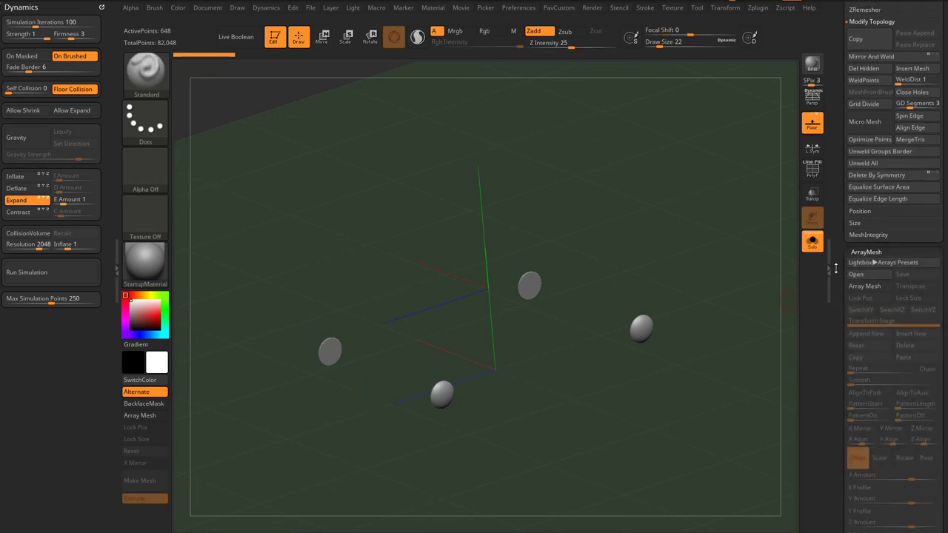
scroll(down, 3)
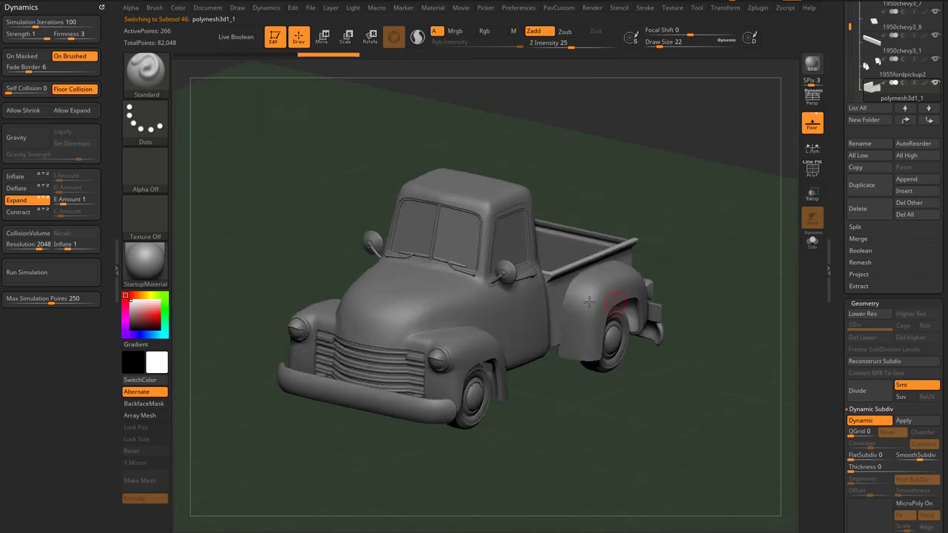
drag(589, 301, 685, 350)
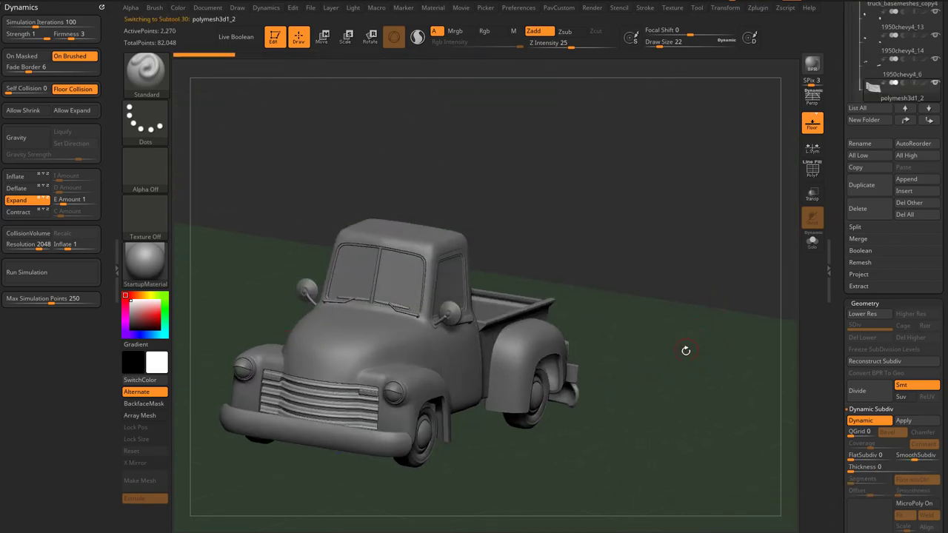
drag(685, 350, 719, 343)
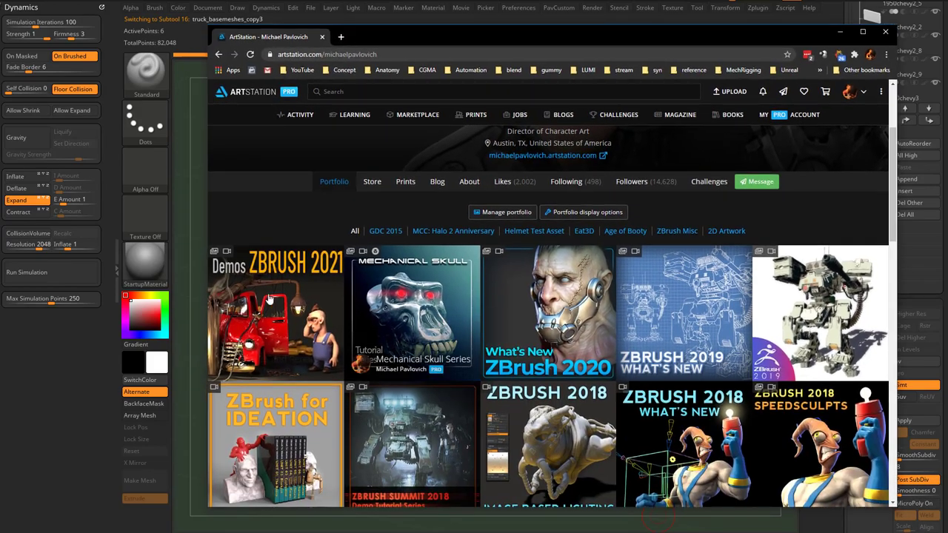
- Open the ZBrush 2021 Demos post and play the Dynamic Physics car wreck video
click(276, 313)
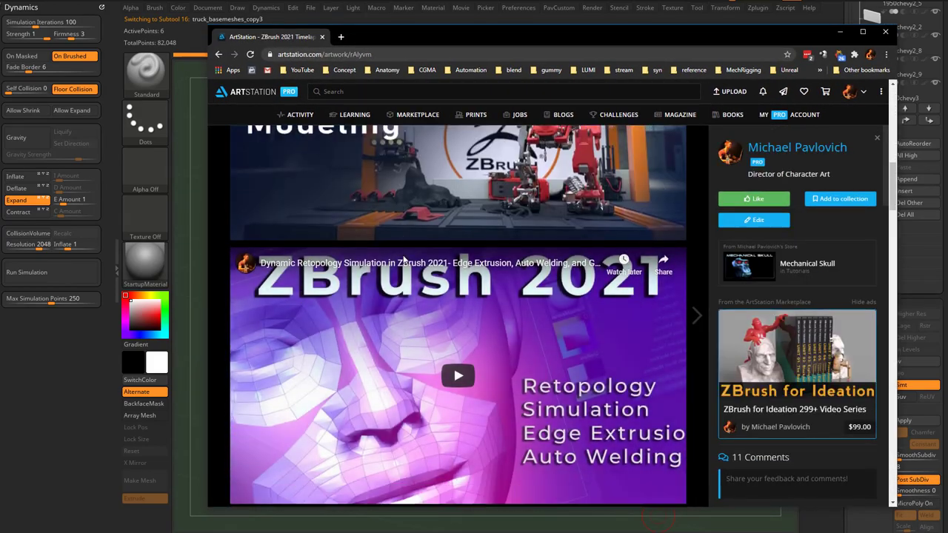
scroll(down, 3)
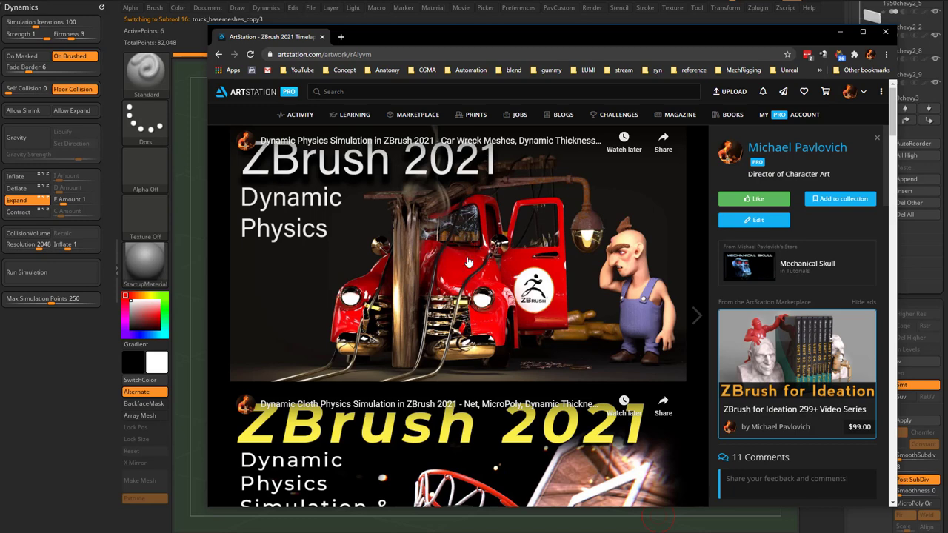
click(457, 259)
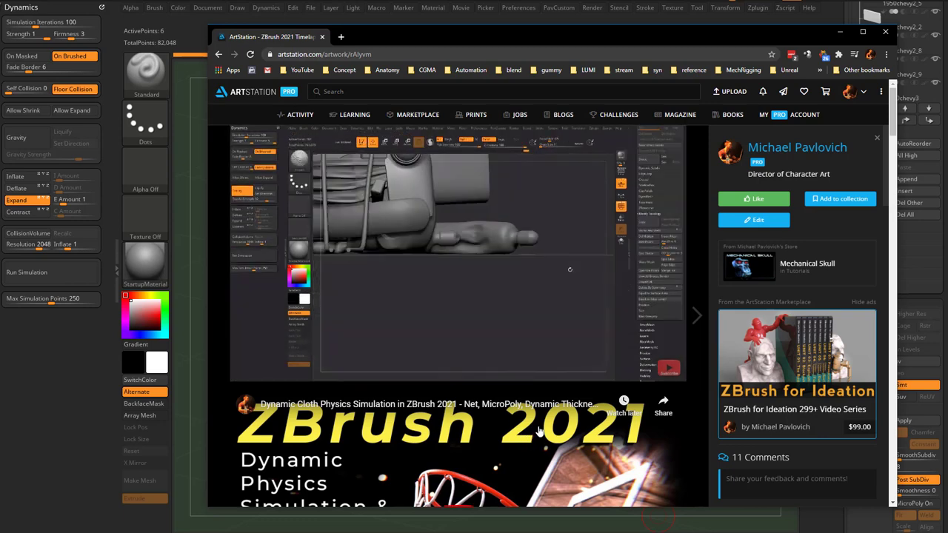
click(459, 260)
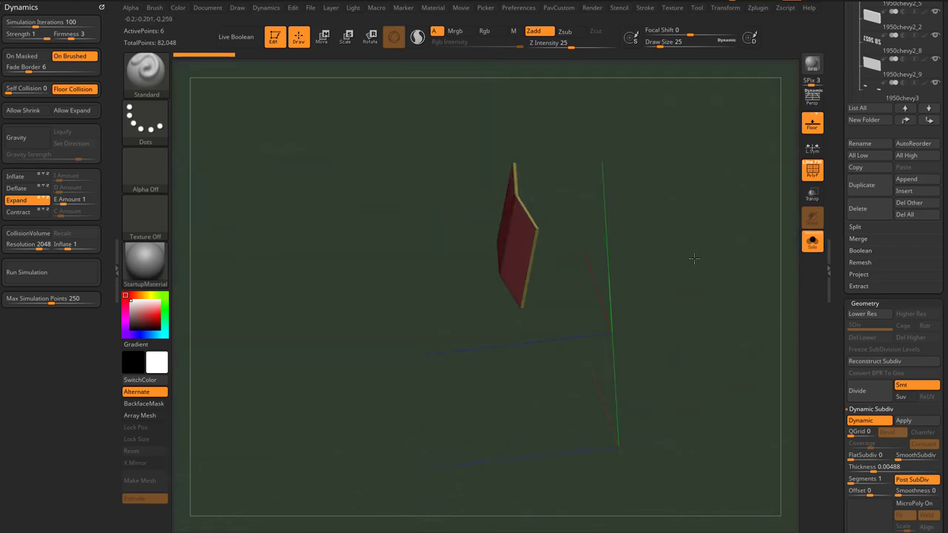
- Orbit the solo'd flat panel, then rotate around the full truck to a lower side view
drag(694, 258, 591, 232)
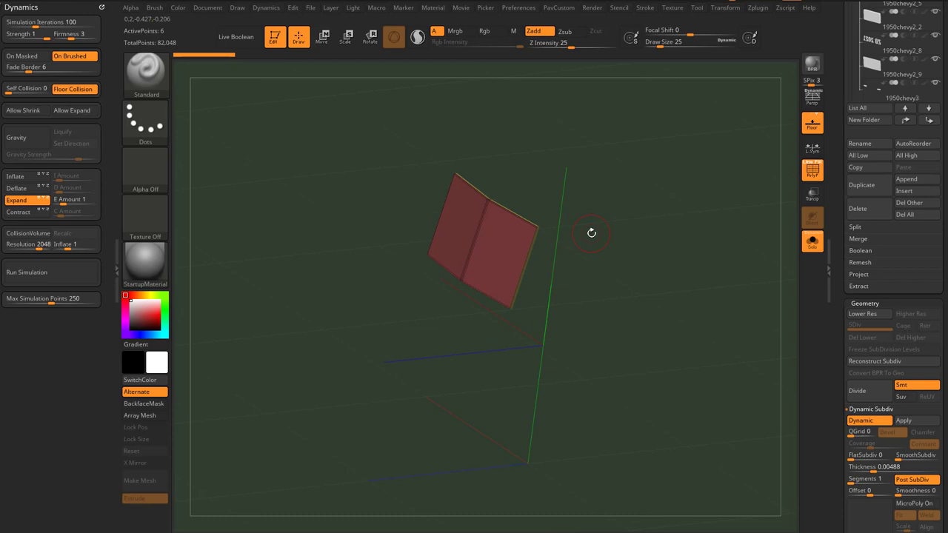
mouse_move(599, 181)
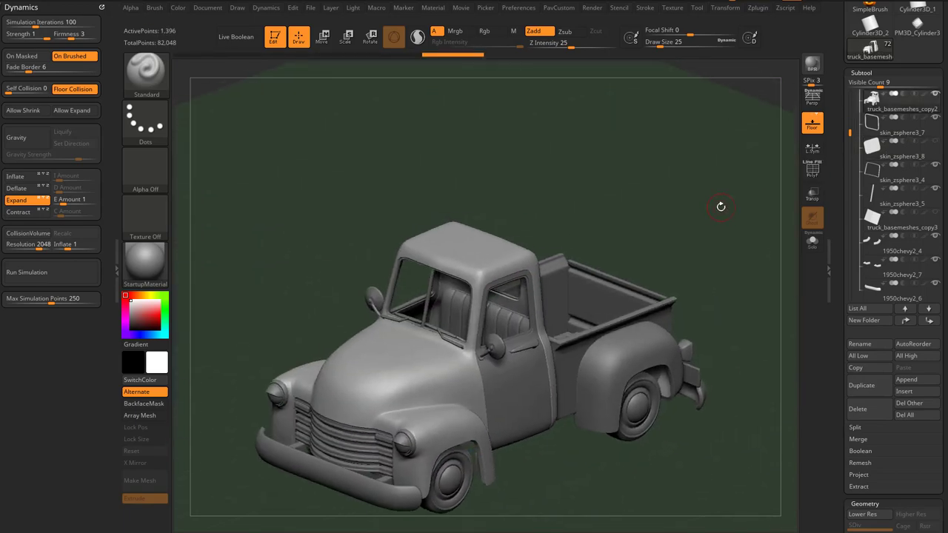
drag(721, 207, 726, 230)
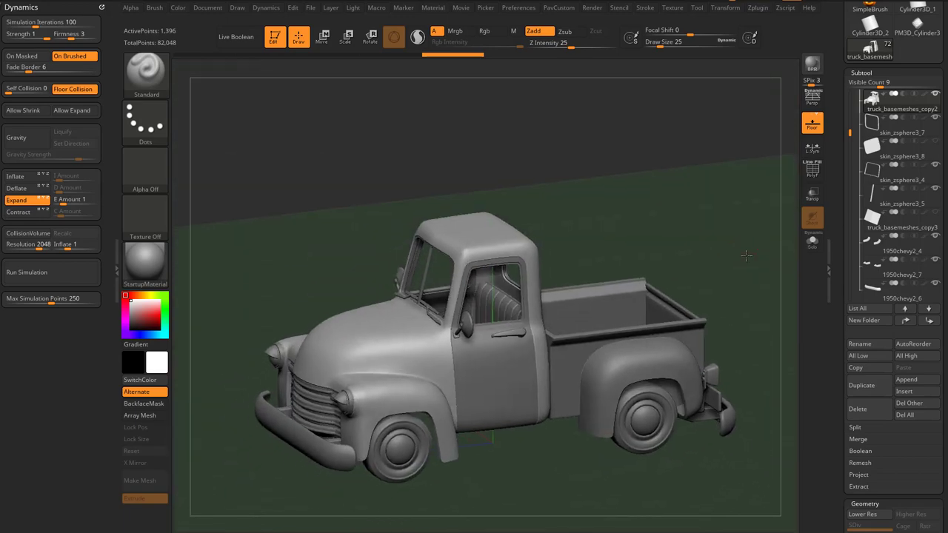
drag(747, 255, 757, 249)
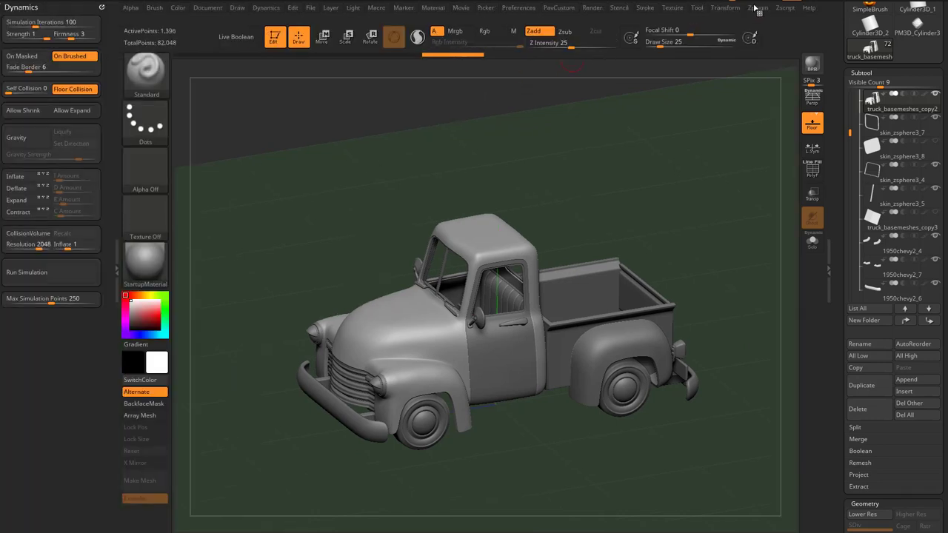
- Dock the Zplugin menu in the left tray, orbit, and activate the Transpose move gizmo
click(758, 7)
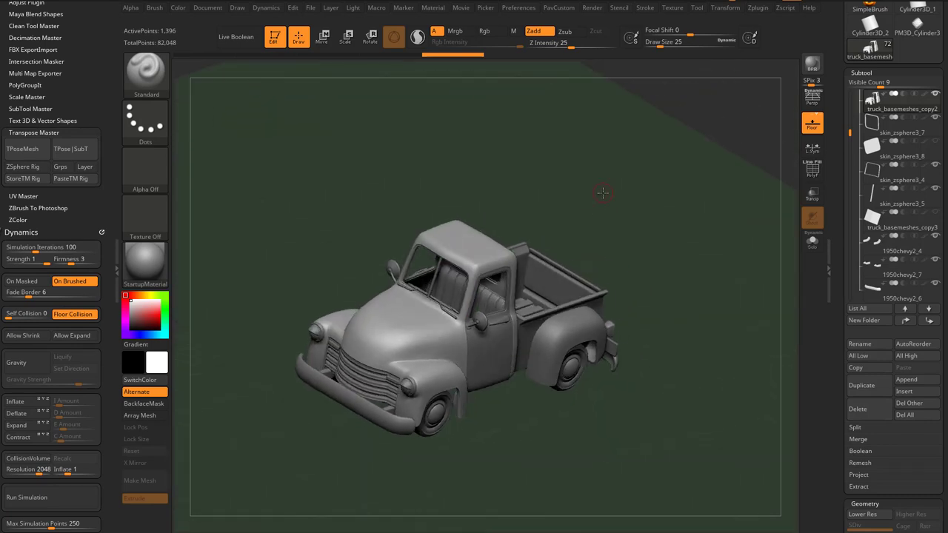
drag(604, 193, 455, 326)
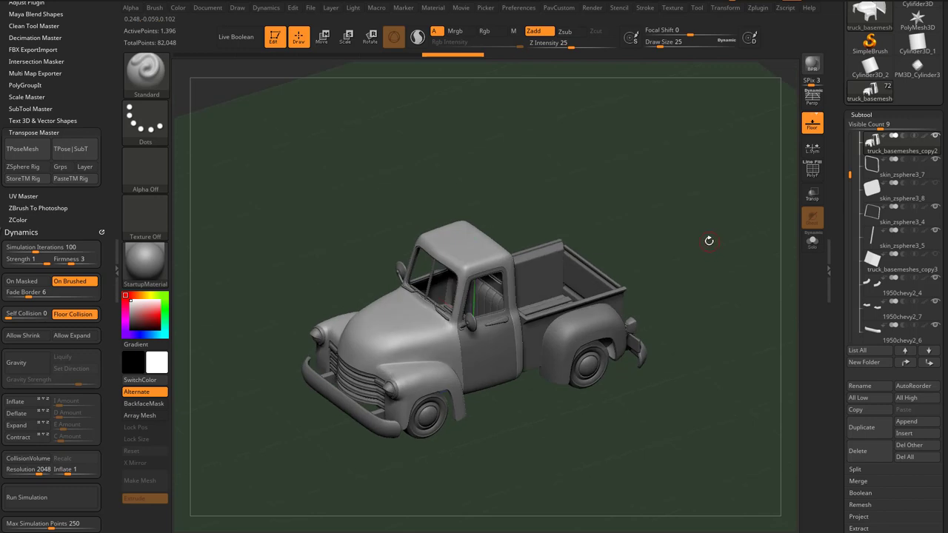
click(323, 36)
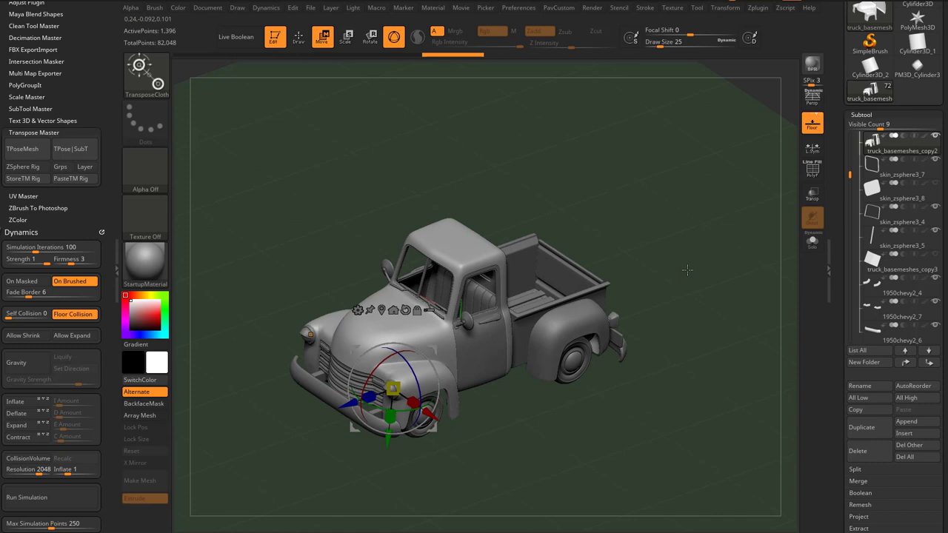
mouse_move(697, 221)
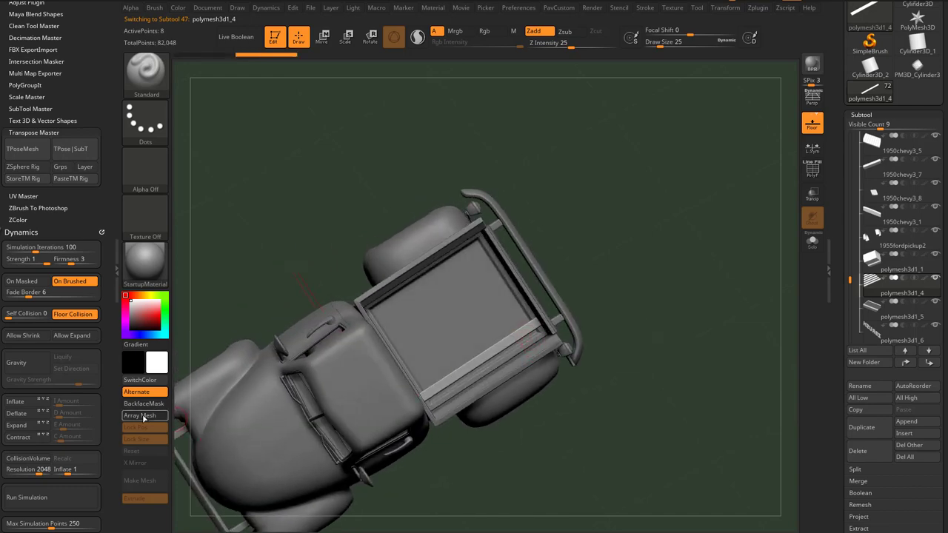
- Enable Array Mesh on the bed plank subtool and orbit to check the planked bed
click(143, 415)
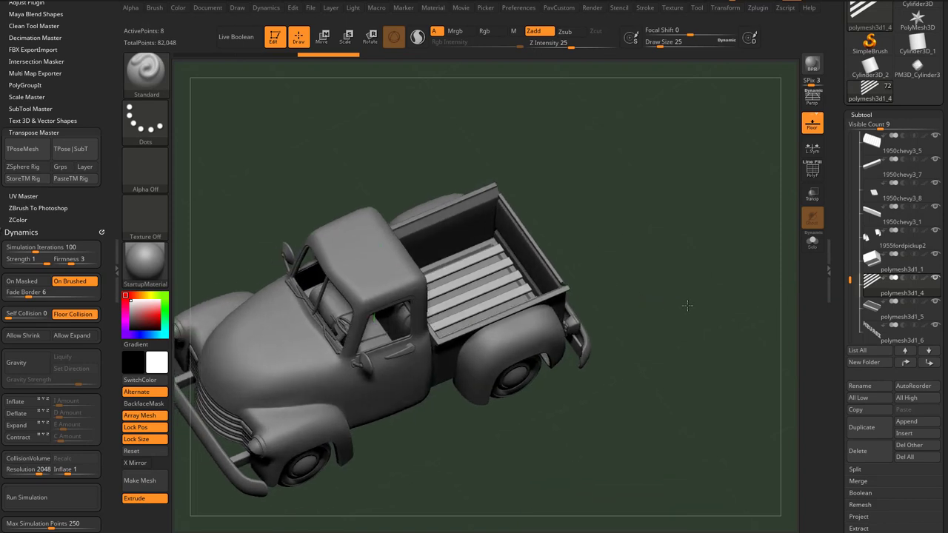
drag(687, 306, 759, 341)
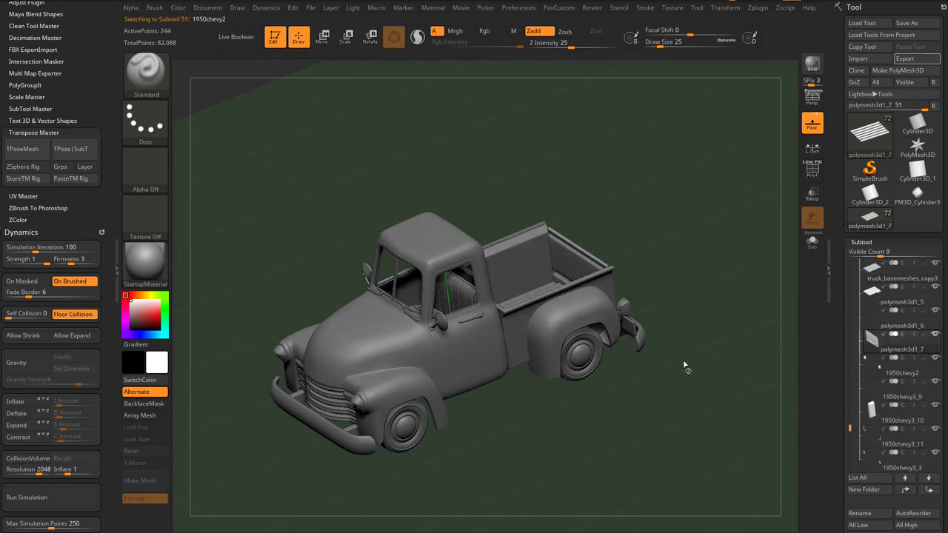
- Merge all subtools with Transpose Master's TPoseMesh, then orbit and zoom out
click(22, 148)
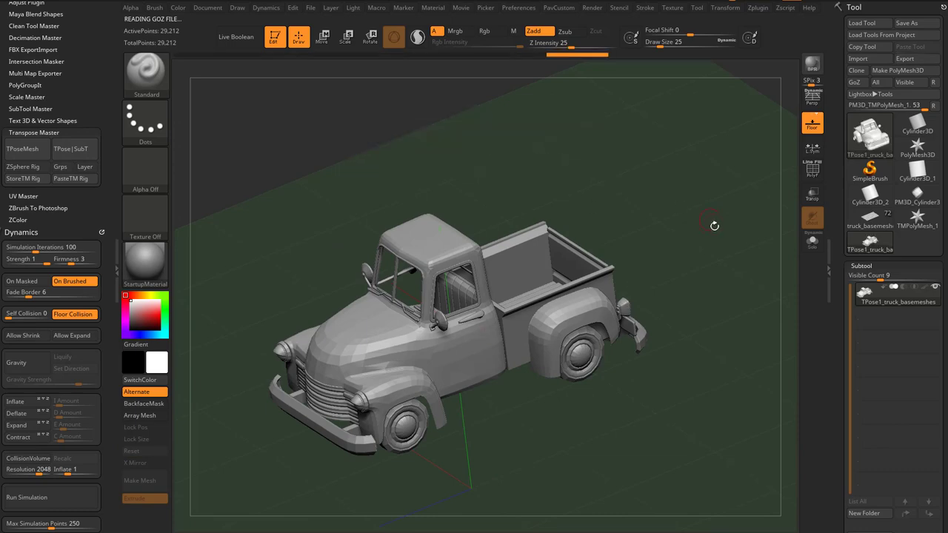
drag(715, 226, 697, 215)
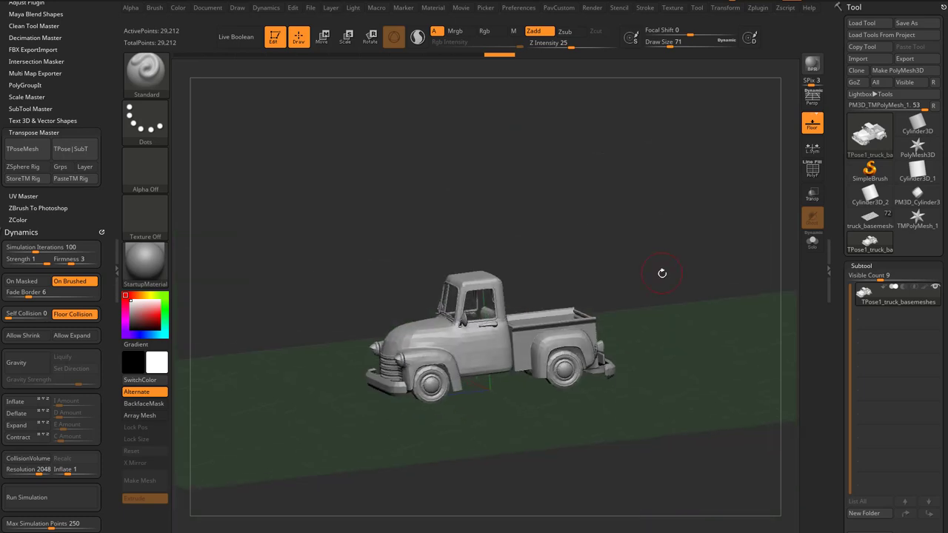
drag(662, 273, 670, 263)
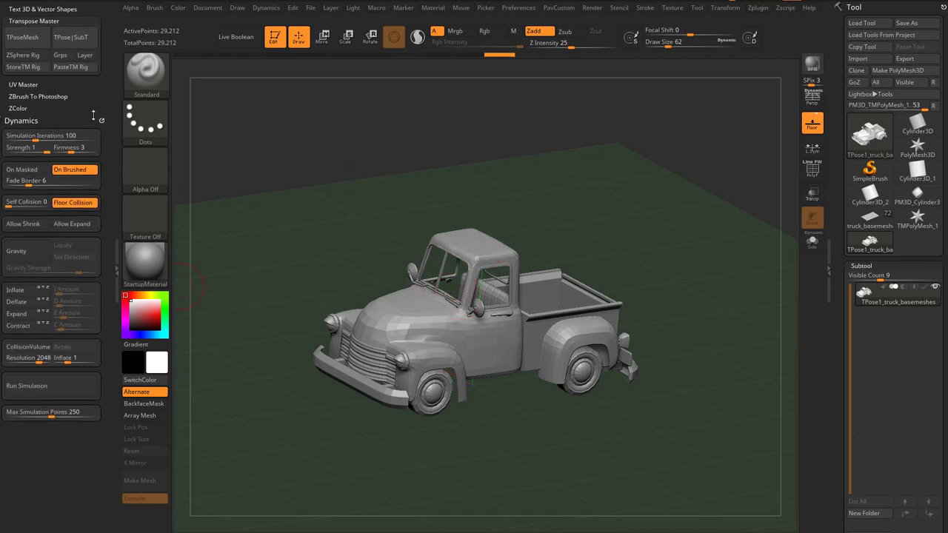
- Enable Floor Collision and Gravity, set Firmness to 1, and run the simulation
click(266, 8)
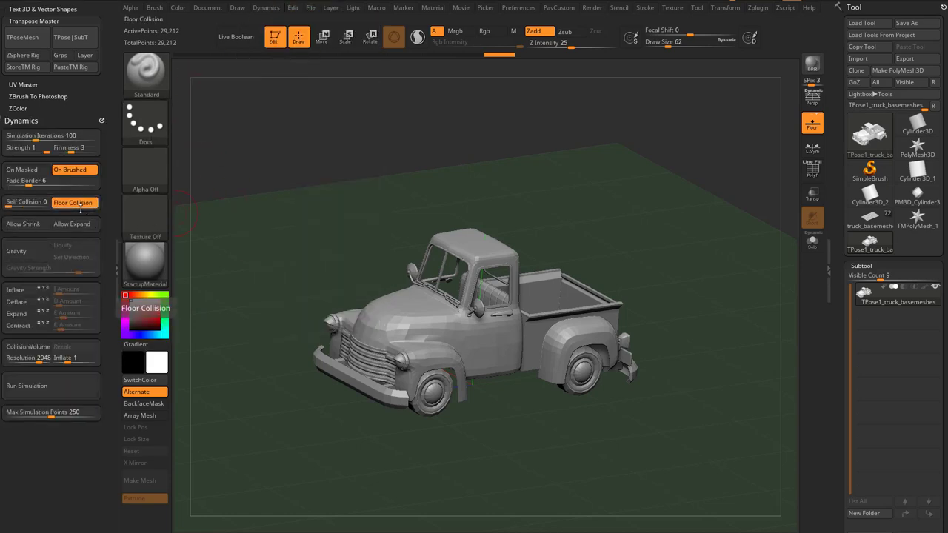
click(16, 251)
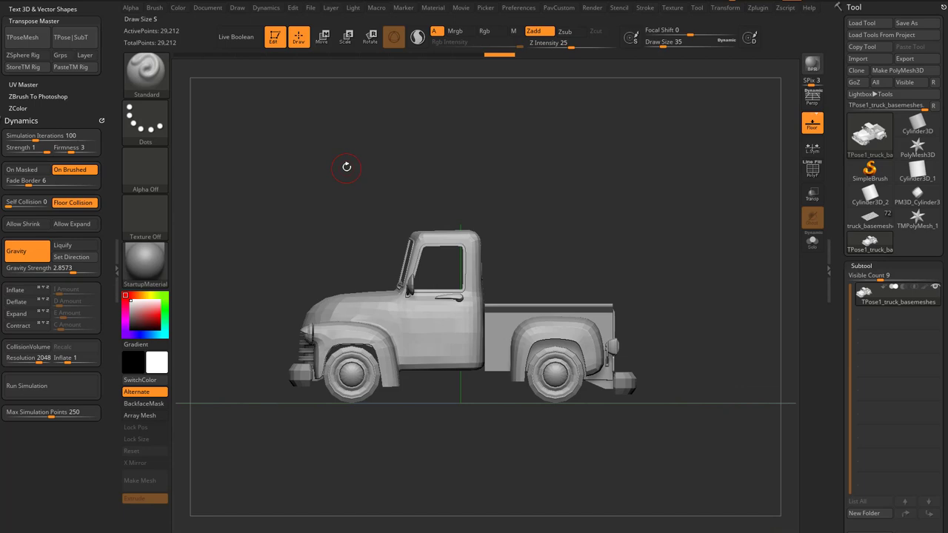
click(27, 386)
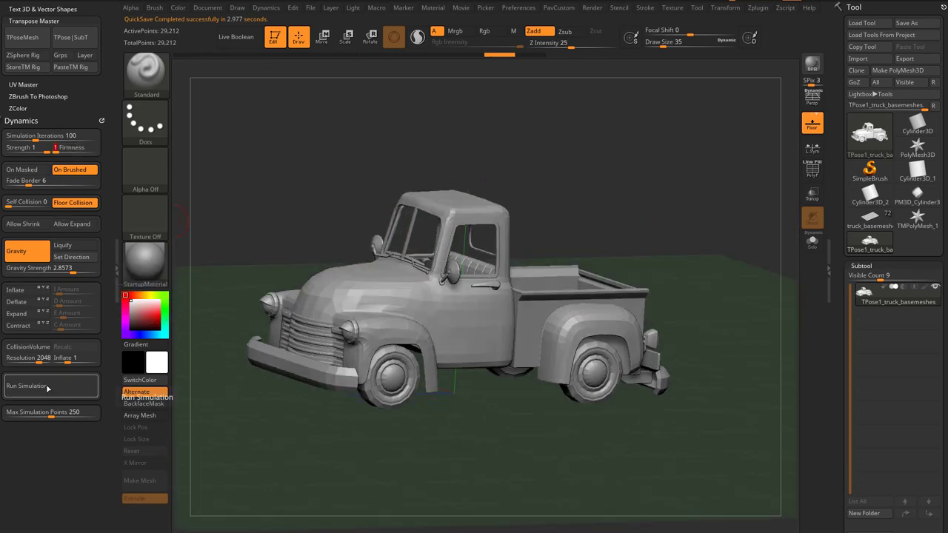
click(26, 385)
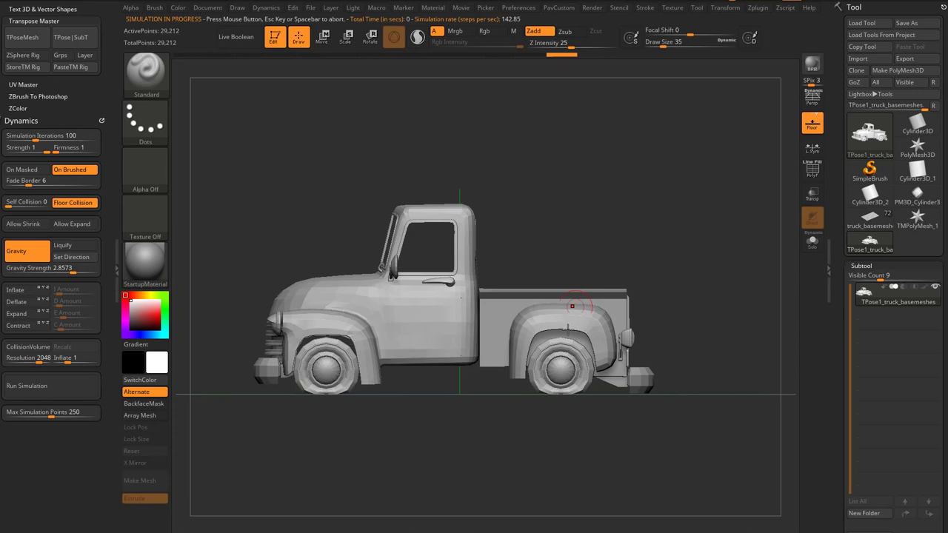
- Drag the Transpose gizmo downward to crush the truck into the floor
click(322, 37)
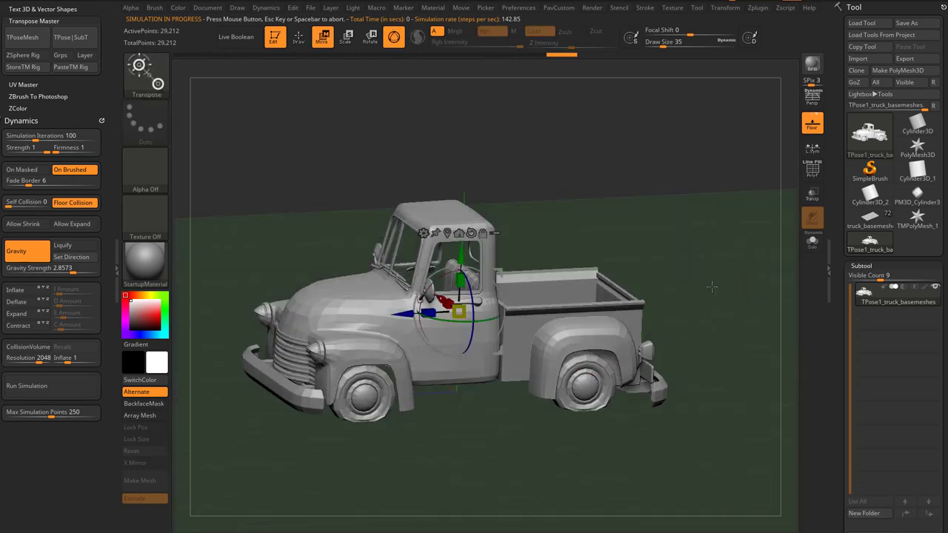
mouse_move(700, 287)
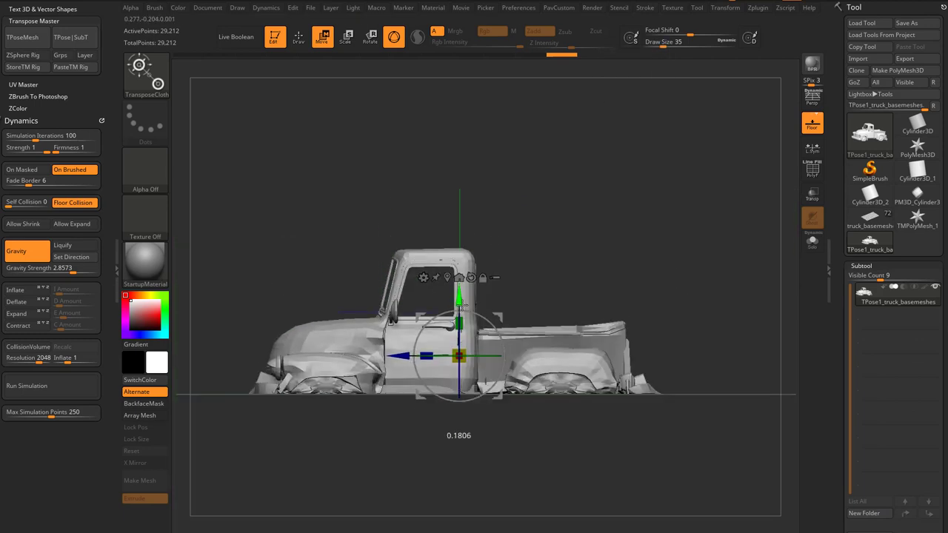
drag(460, 355, 459, 393)
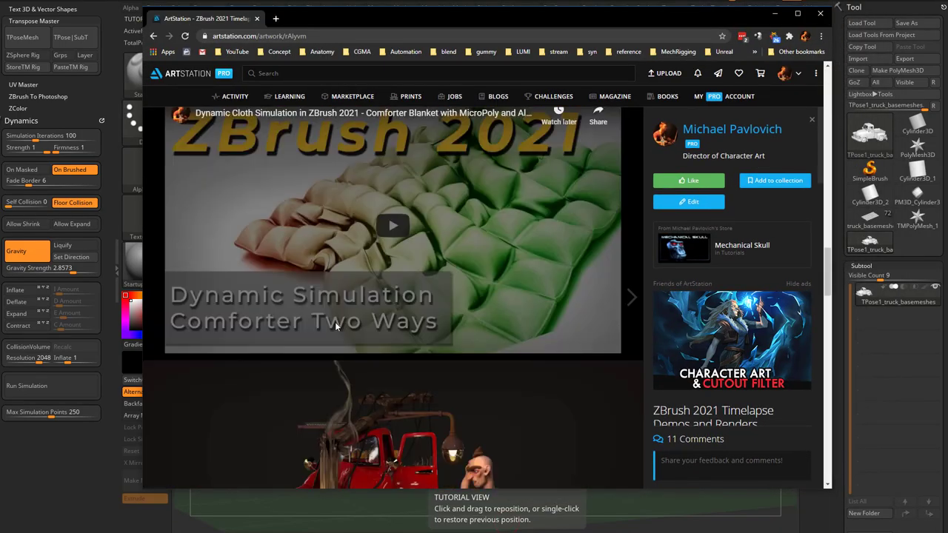
click(392, 226)
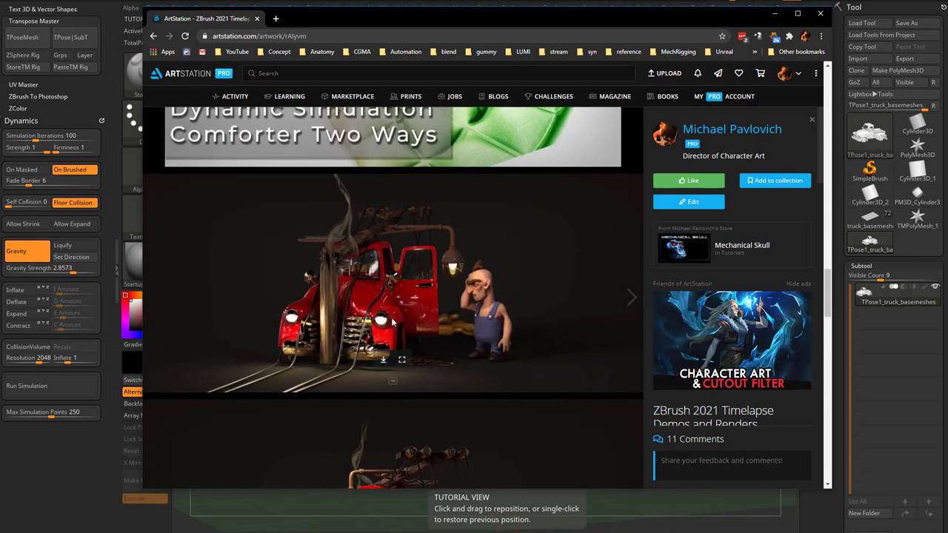
click(385, 289)
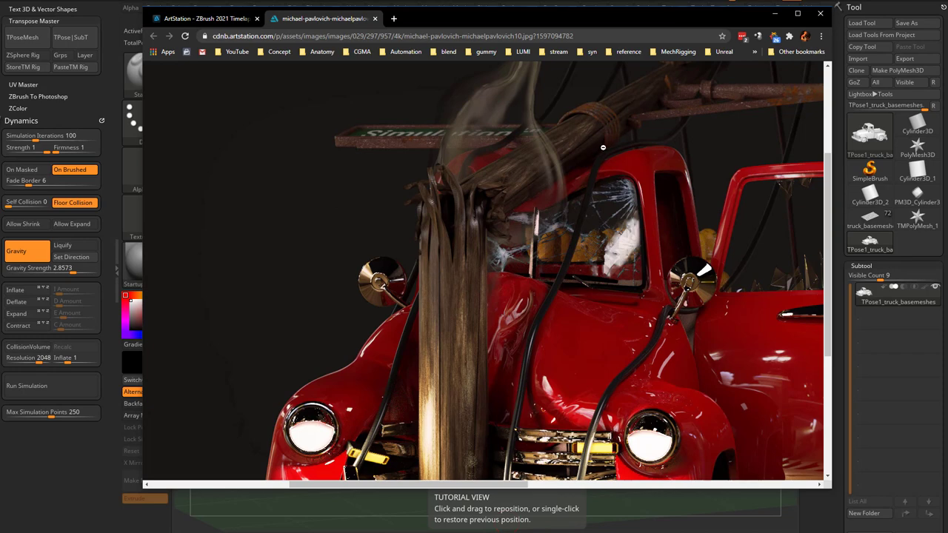
mouse_move(495, 196)
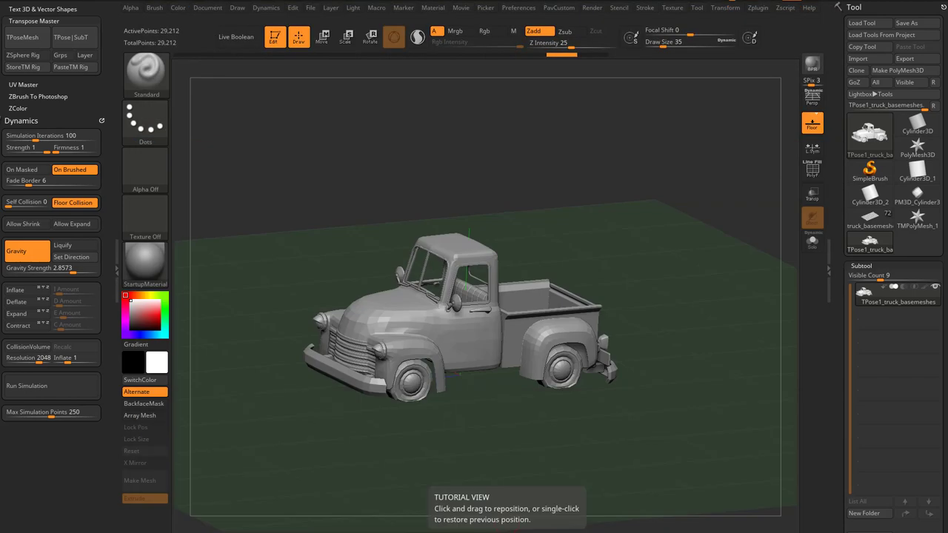
mouse_move(694, 236)
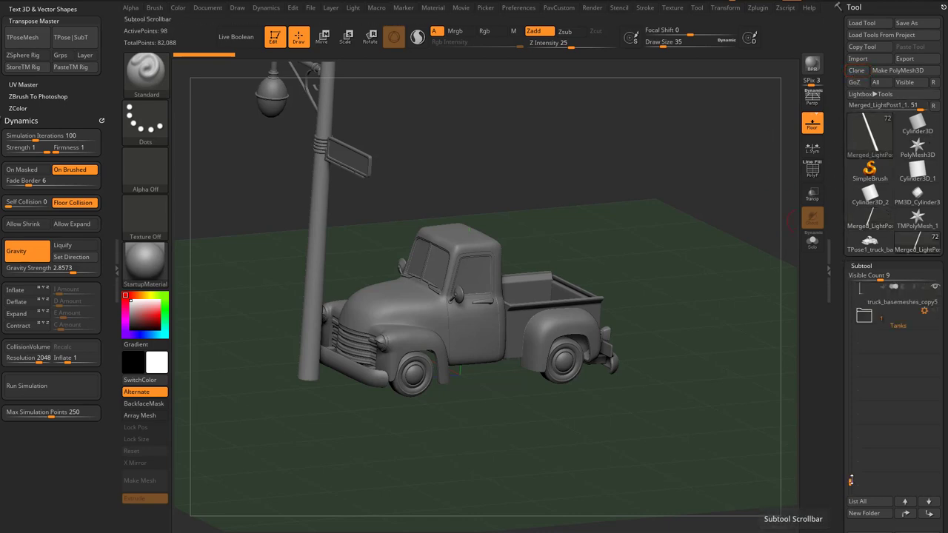
- Switch back to the truck tool and append Merged_LightPost as a subtool
click(898, 349)
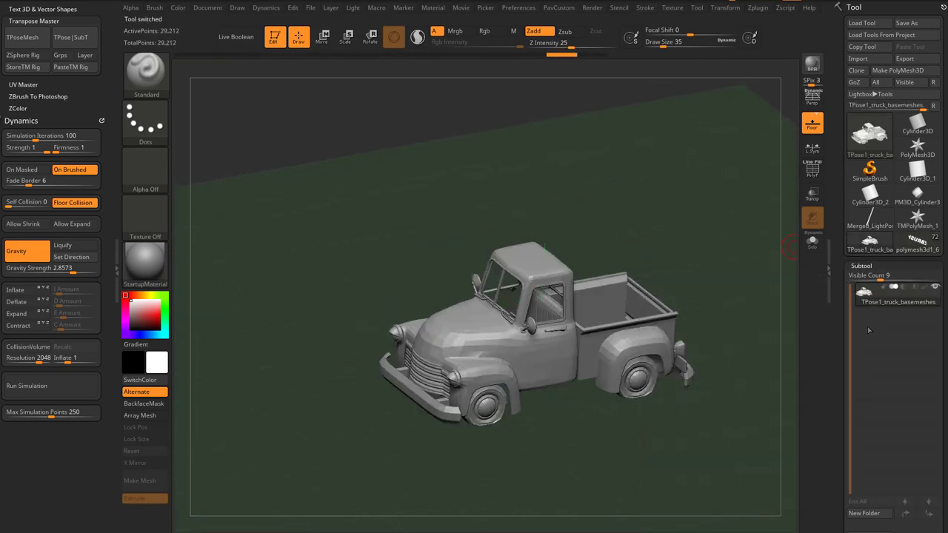
click(870, 133)
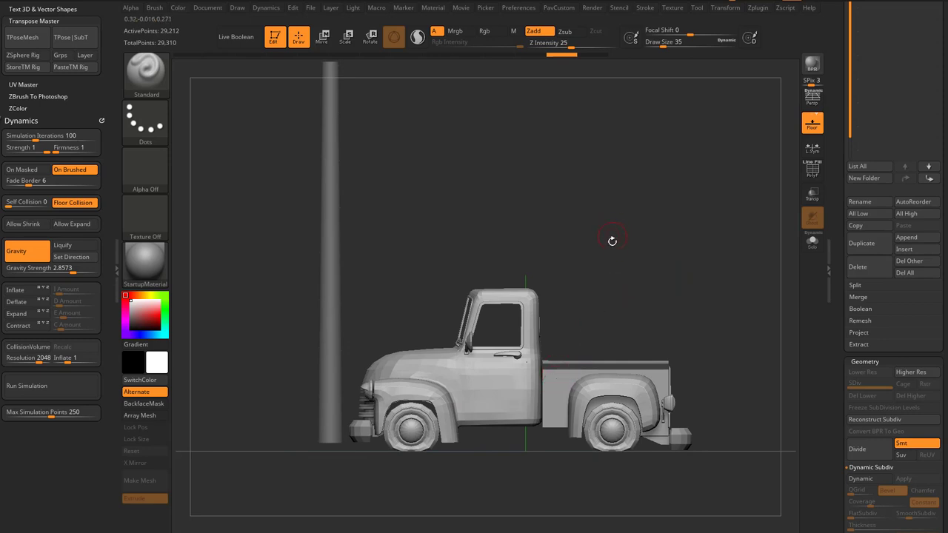
- Shift the pickup with the Move gizmo so the pole touches its front grille
click(322, 37)
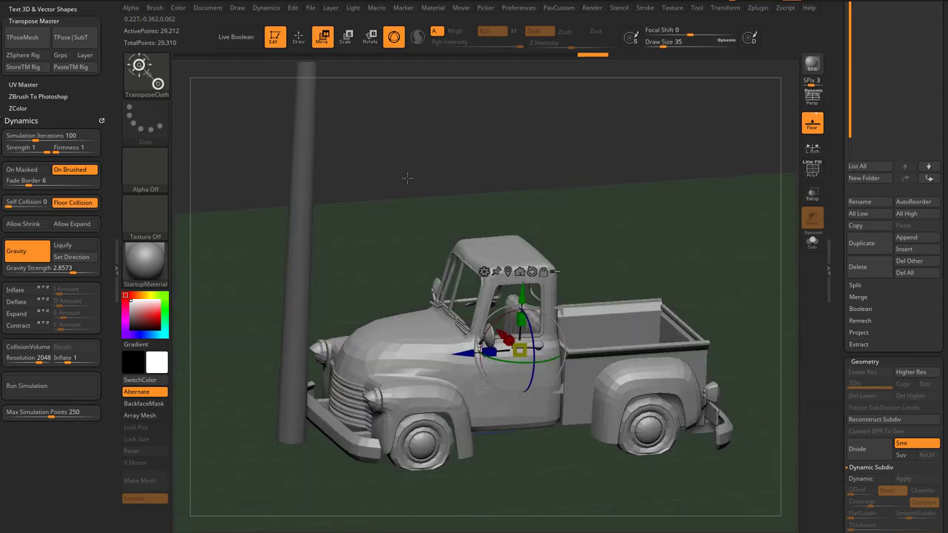
click(237, 7)
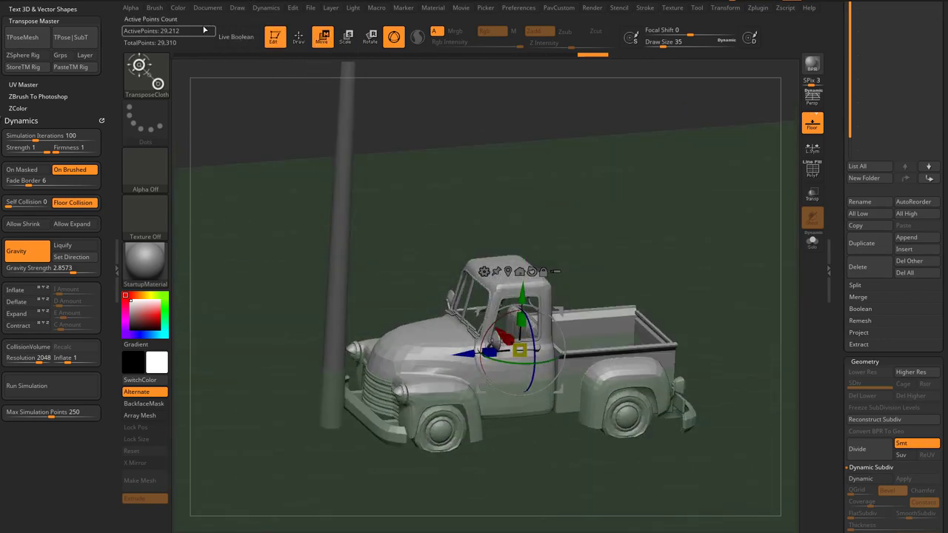
click(237, 8)
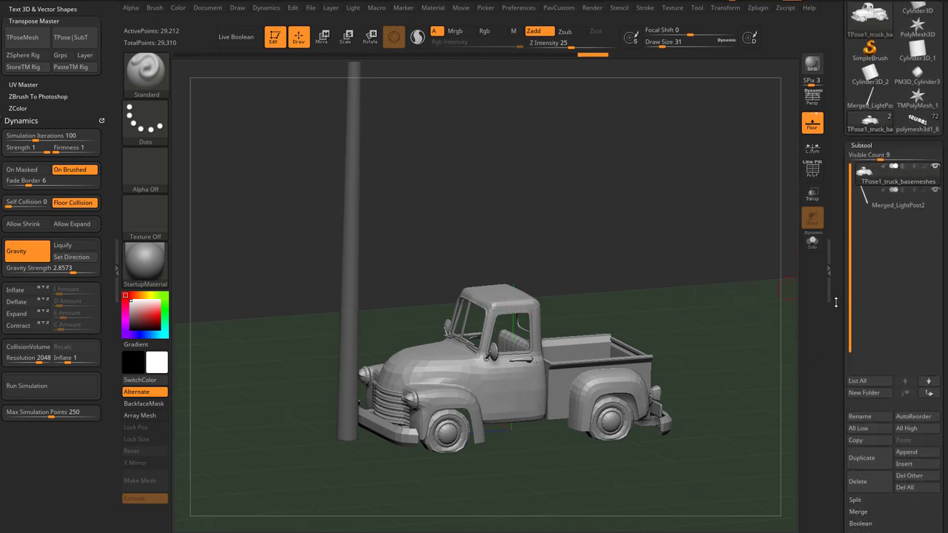
- Delete the PM3D_Cylinder3D_2 subtool, keeping only the truck and light post
click(906, 434)
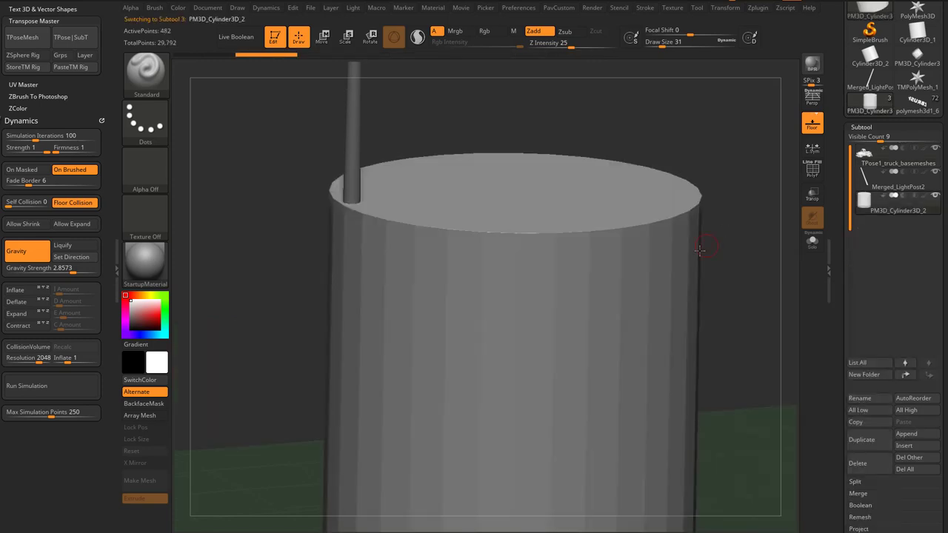
click(323, 37)
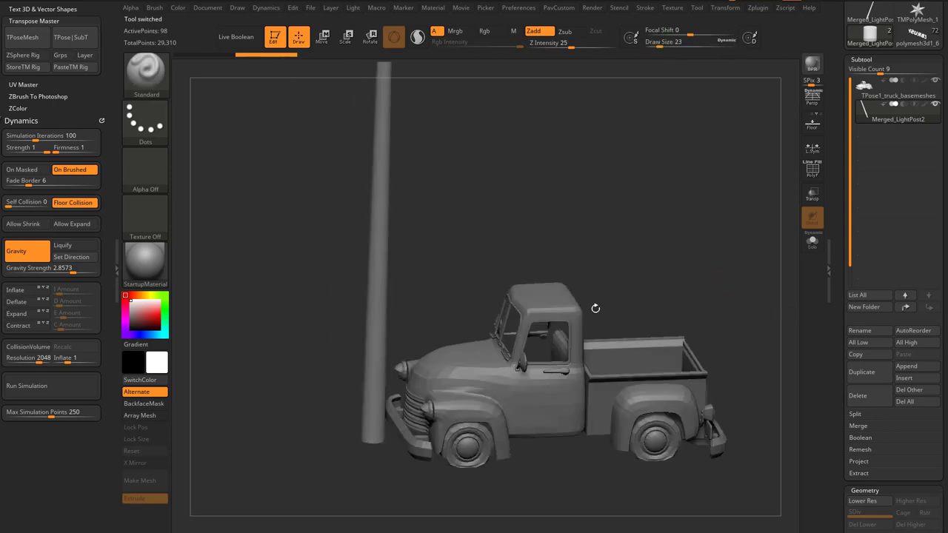
- Orbit the scene to a side-on view of the truck beside the post
drag(596, 308, 490, 219)
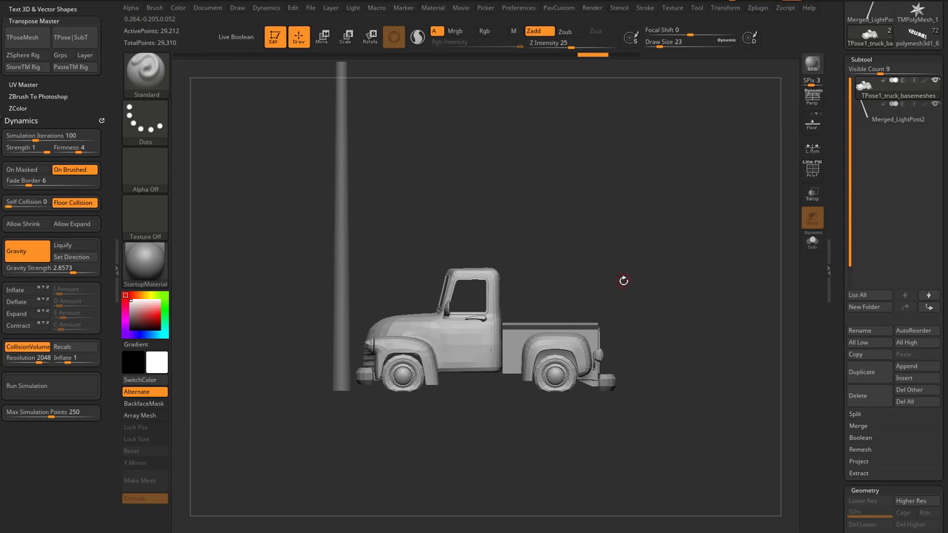
- Turn the Floor grid back on and try Dynamics Run Simulation on the truck
click(323, 37)
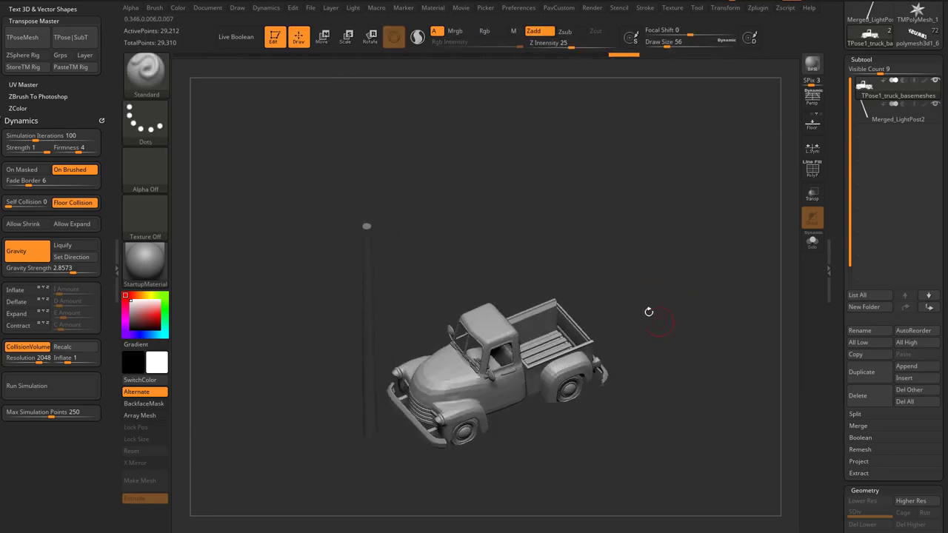
click(813, 123)
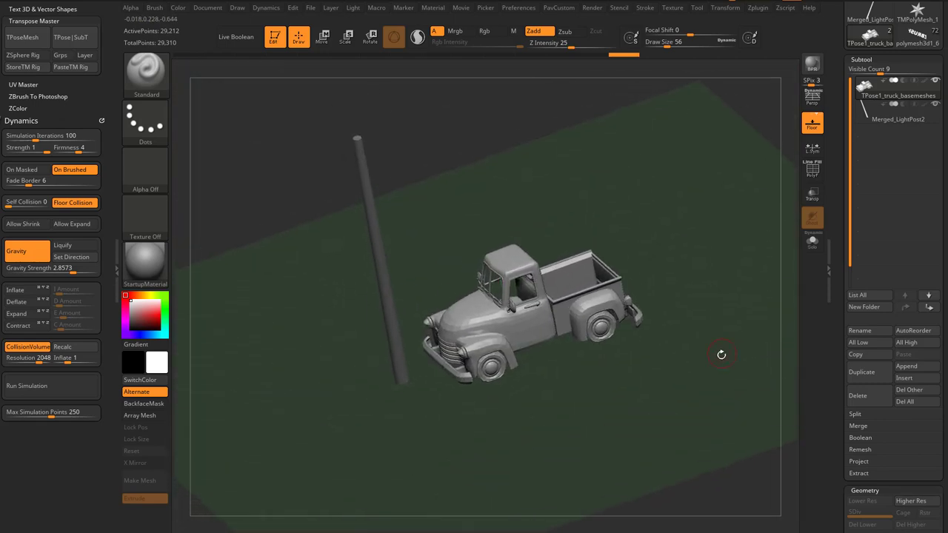
click(26, 385)
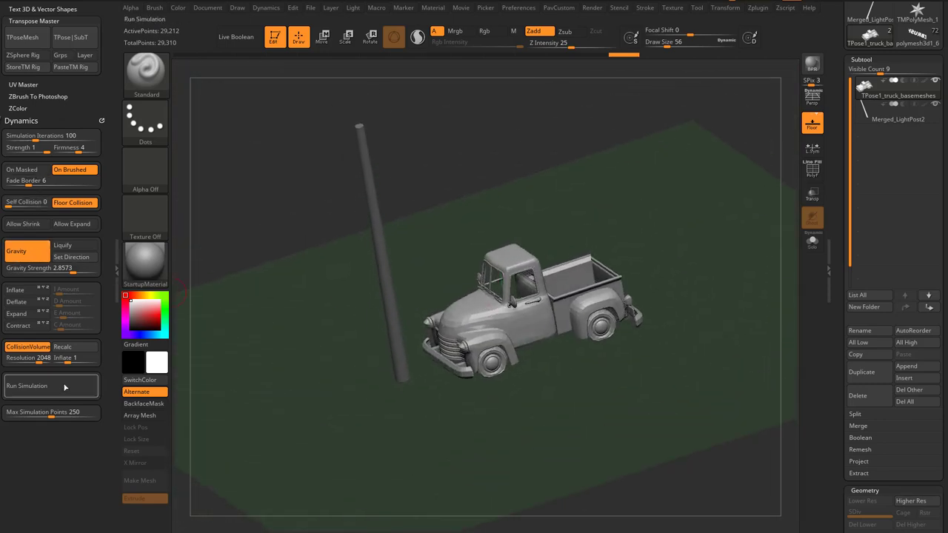
click(27, 386)
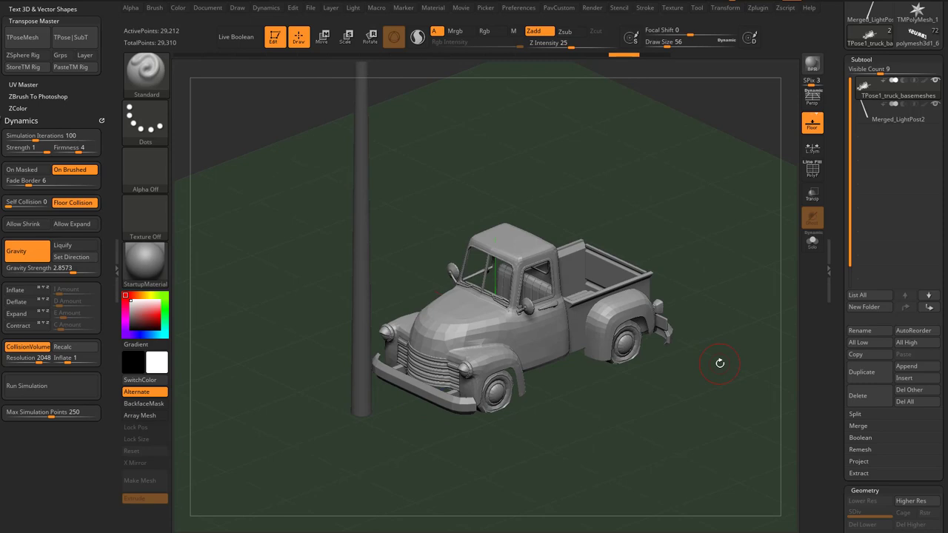
click(323, 37)
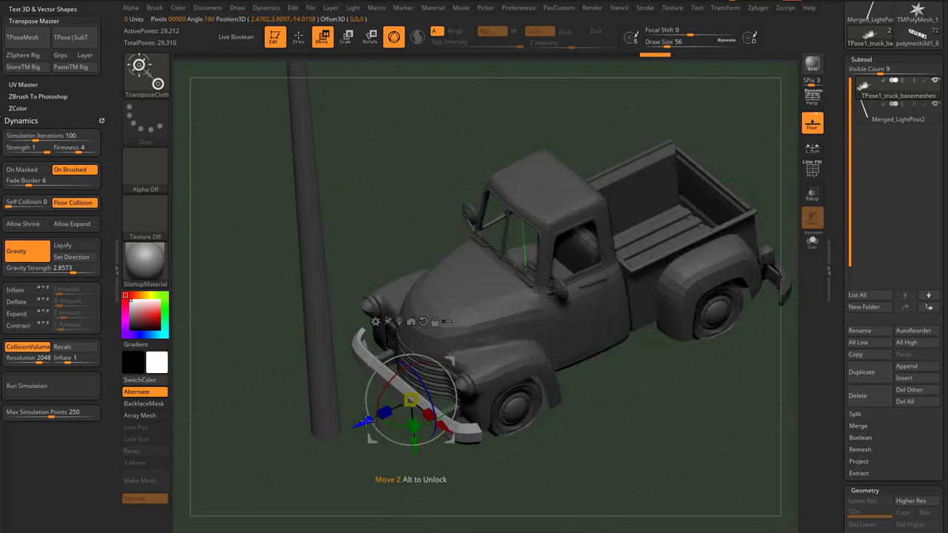
- Drag the truck forward along Z into the light post
drag(411, 400, 341, 433)
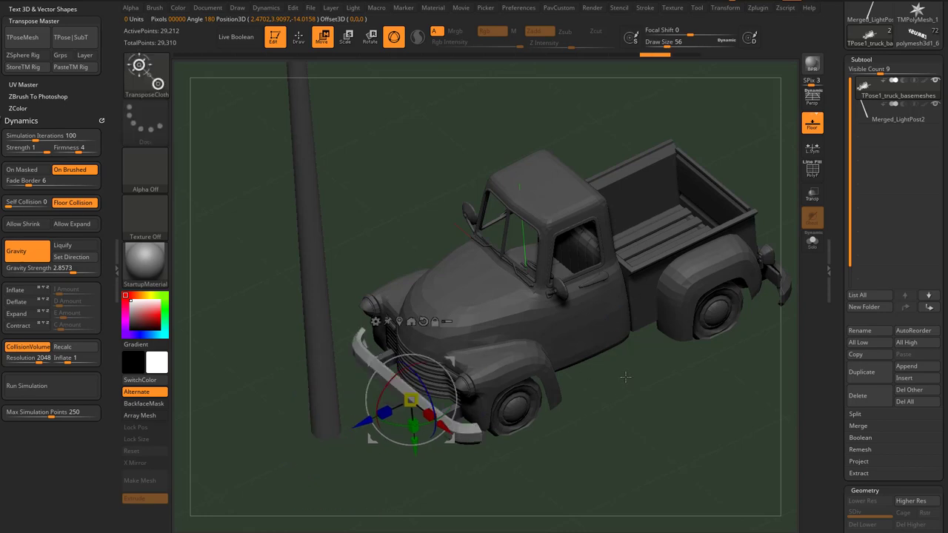
click(299, 37)
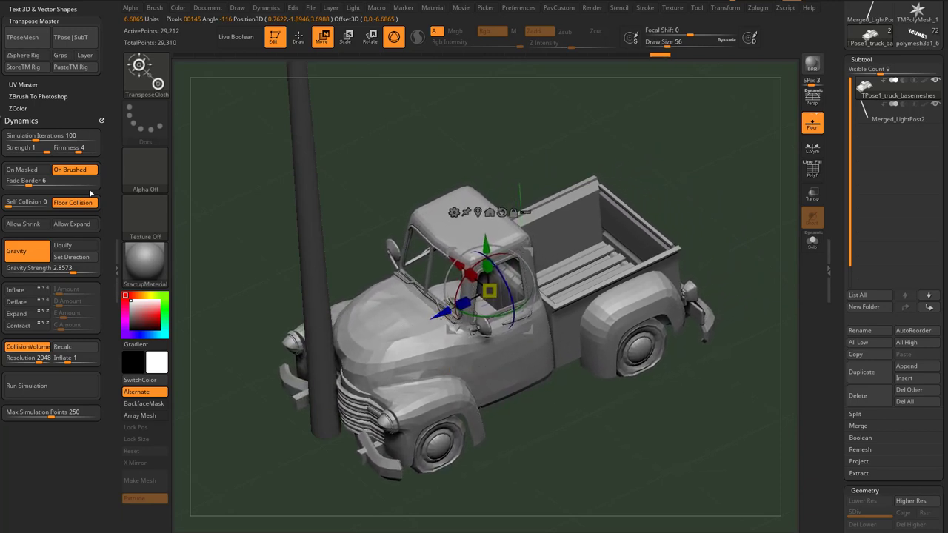
click(299, 37)
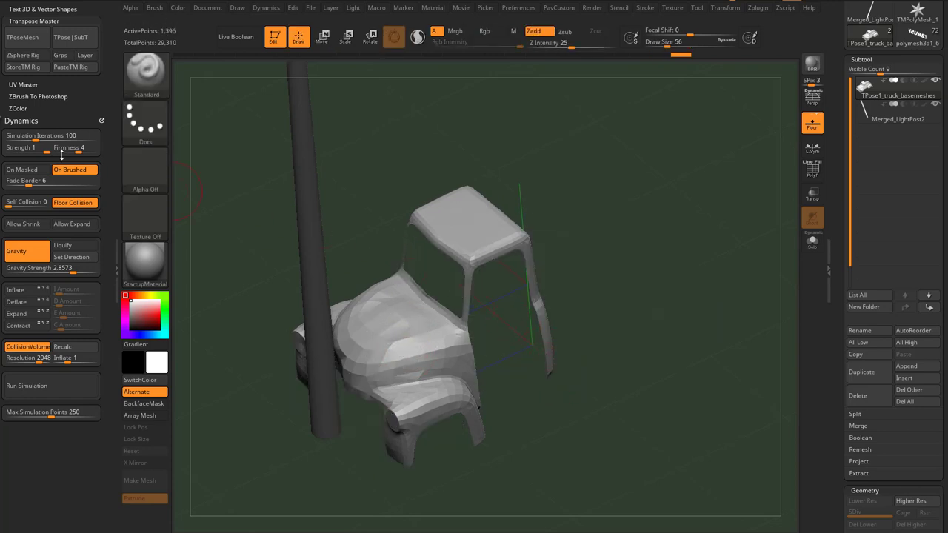
click(74, 147)
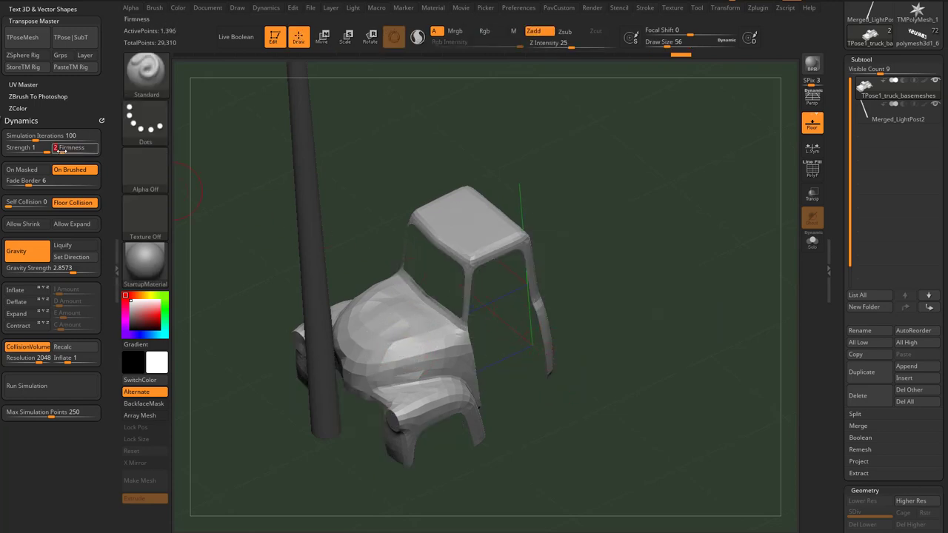
click(322, 37)
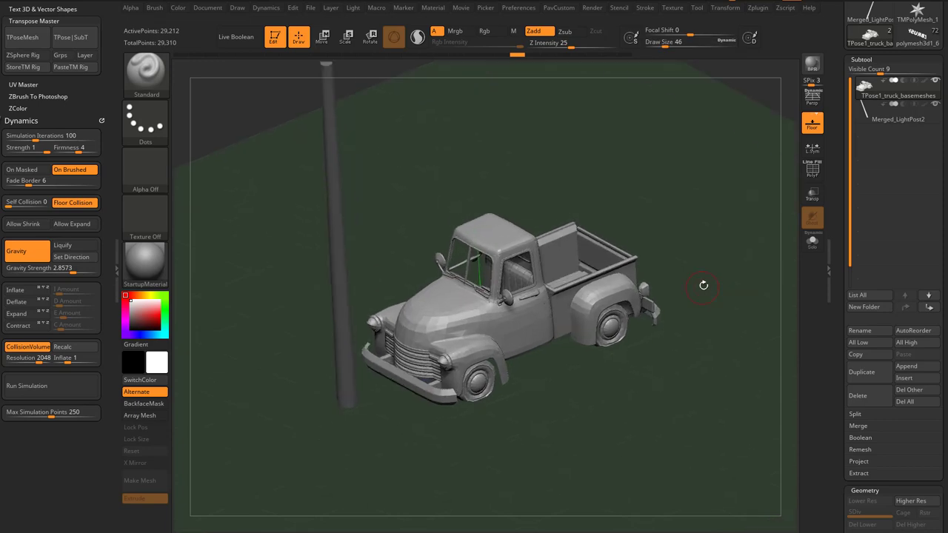
mouse_move(691, 264)
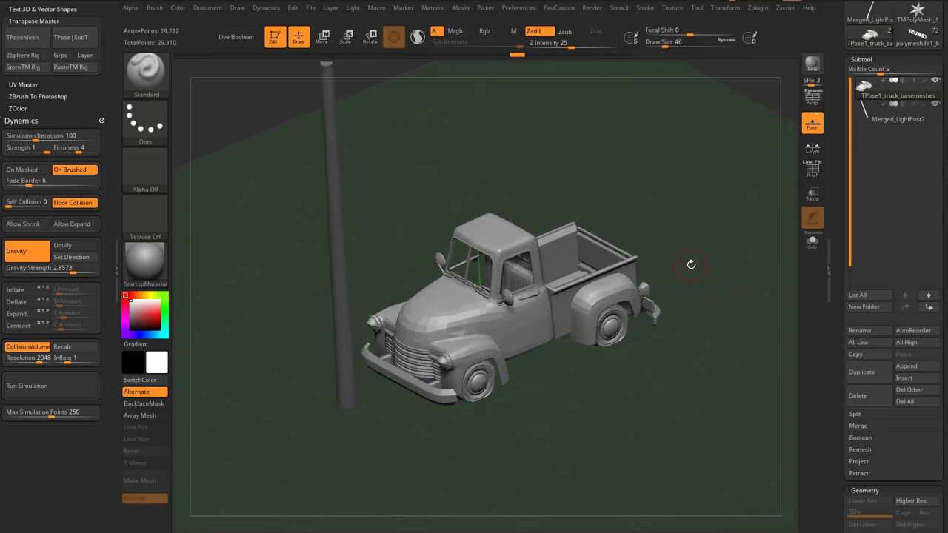
mouse_move(329, 193)
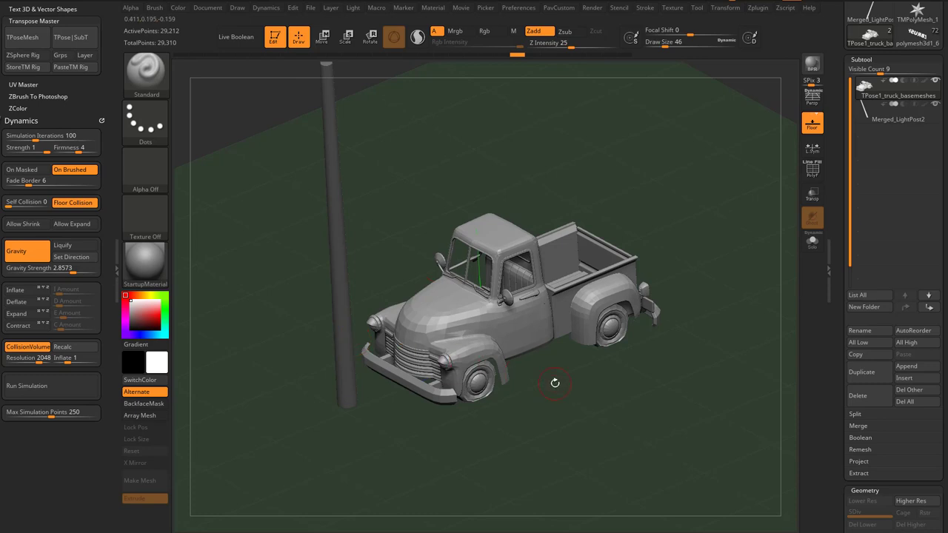
mouse_move(149, 212)
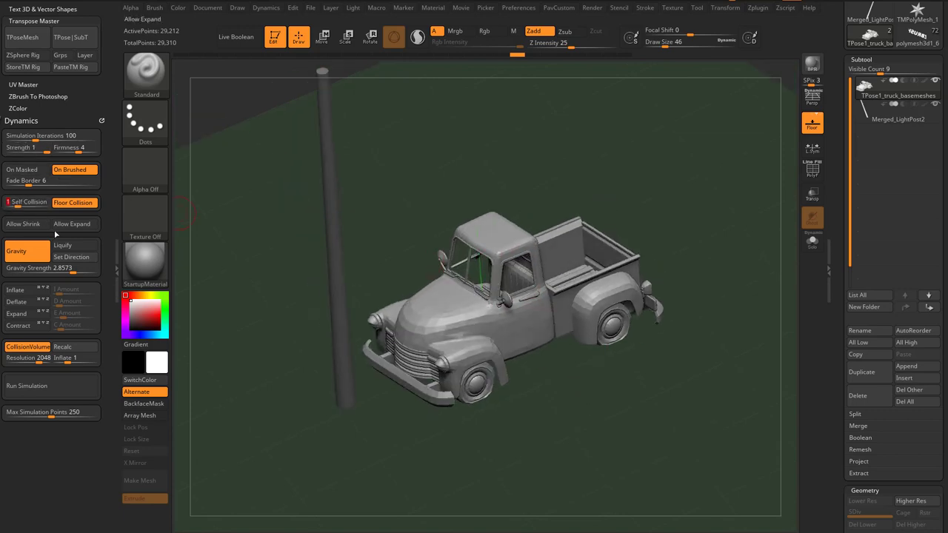
- Re-simulate with self collision 3, stopping once the front end crumples
click(27, 386)
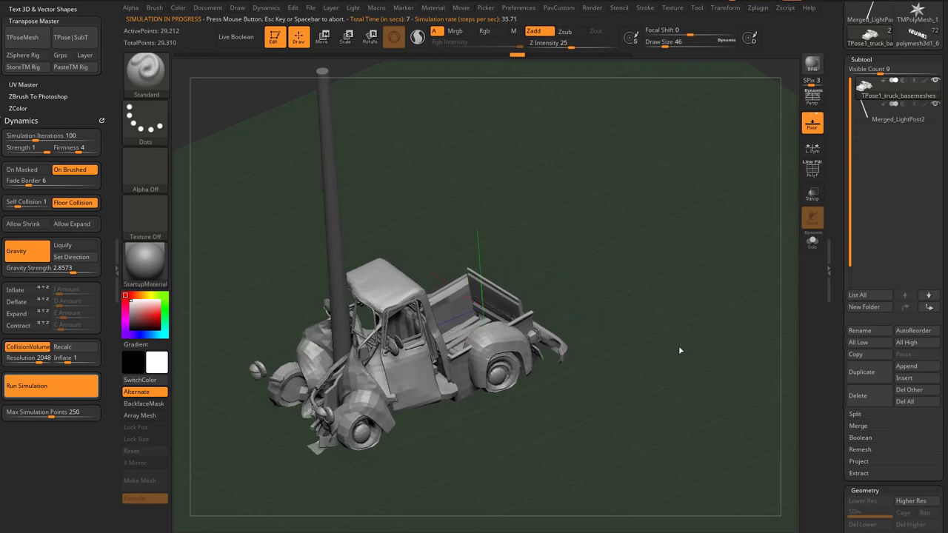
click(322, 37)
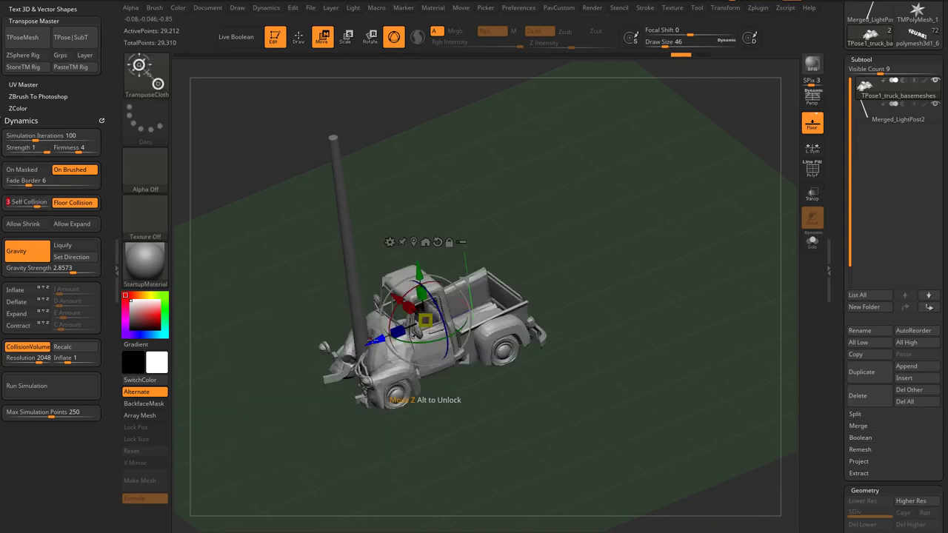
- Undo the crumple and set dynamics Firmness 3 and Self Collision 0
drag(426, 320, 285, 380)
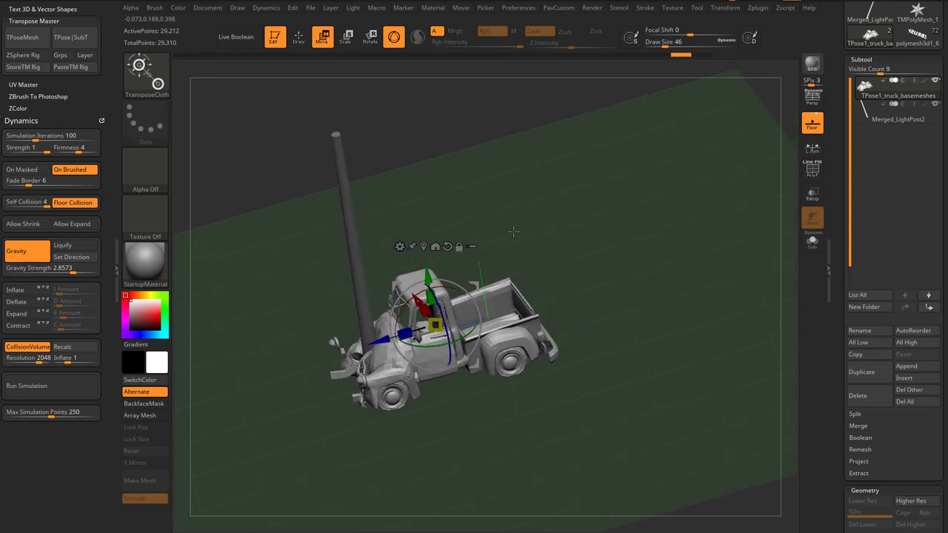
mouse_move(51, 136)
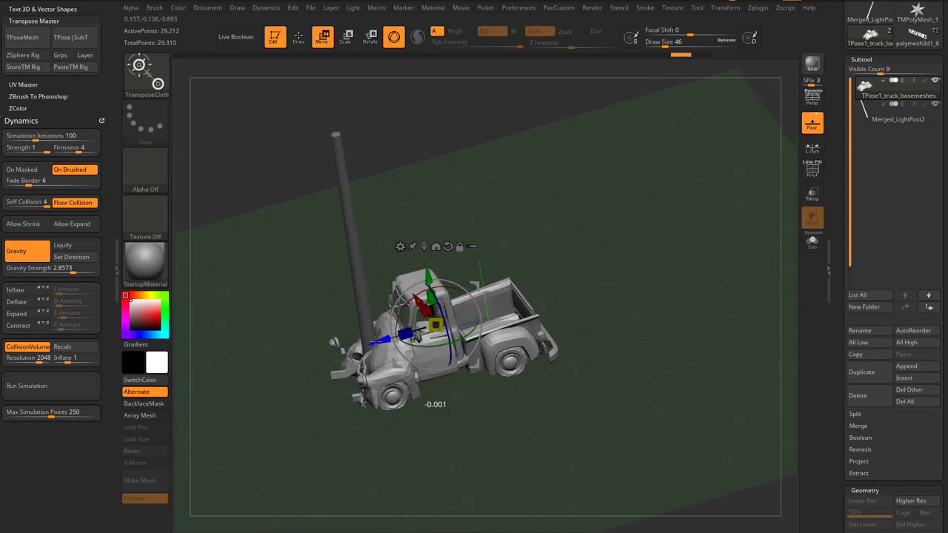
drag(437, 304, 400, 340)
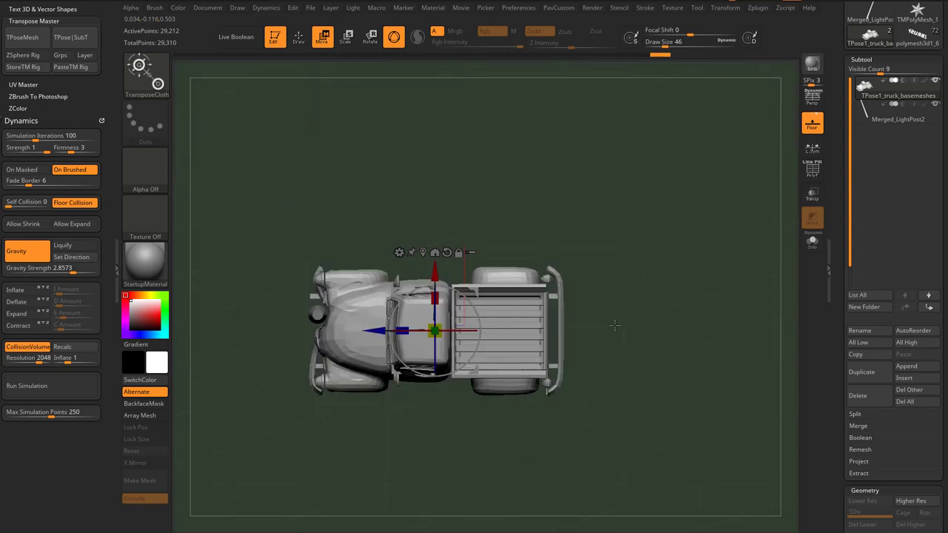
- Rotate LightPost3 horizontal across the upright post and move the truck against it
drag(433, 331, 453, 331)
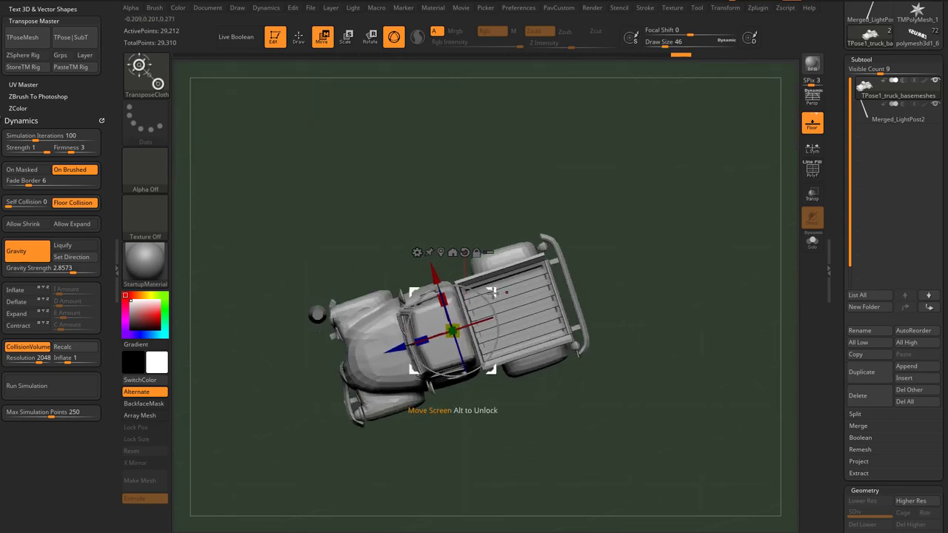
drag(492, 293, 474, 285)
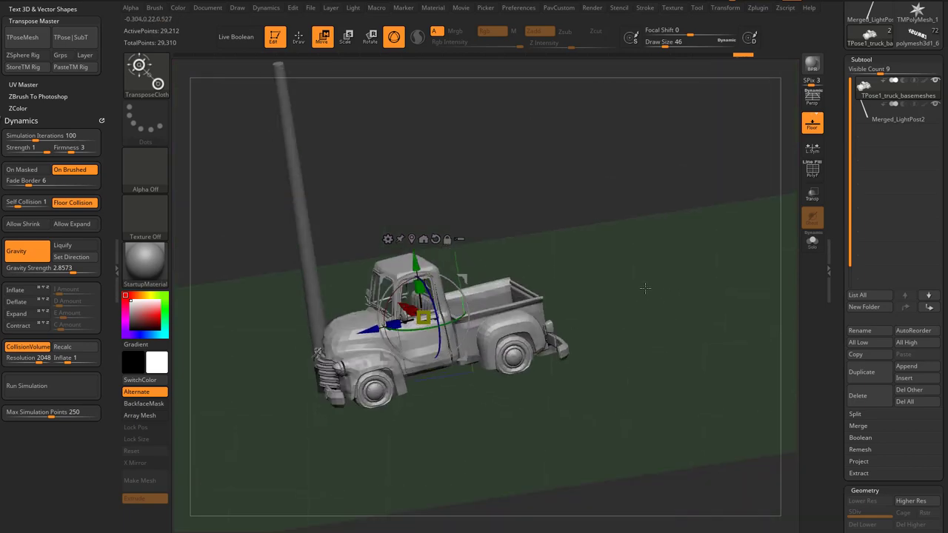
drag(644, 289, 673, 311)
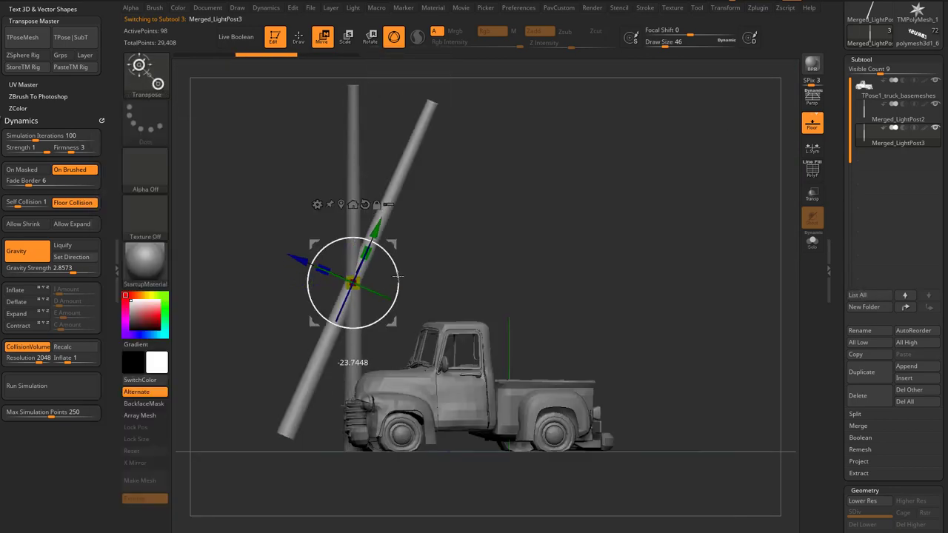
drag(353, 282, 414, 309)
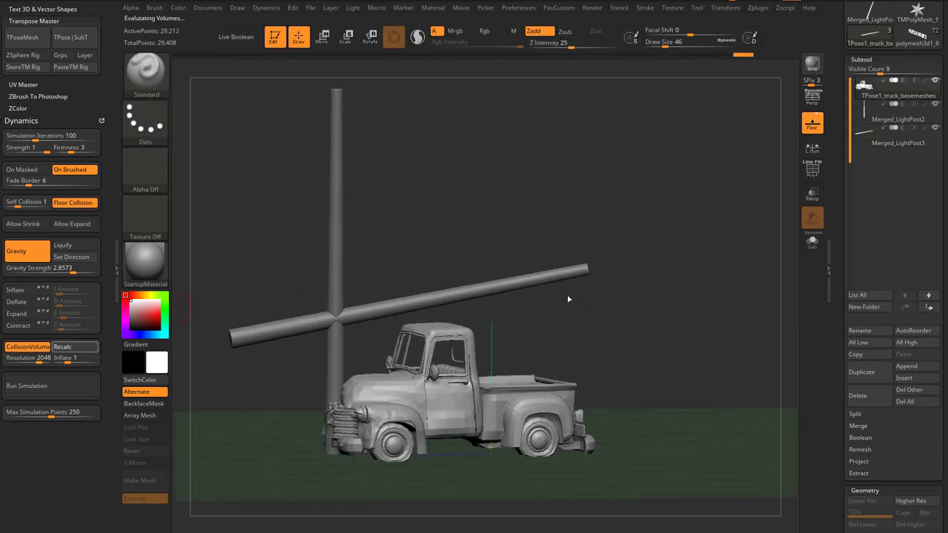
click(322, 37)
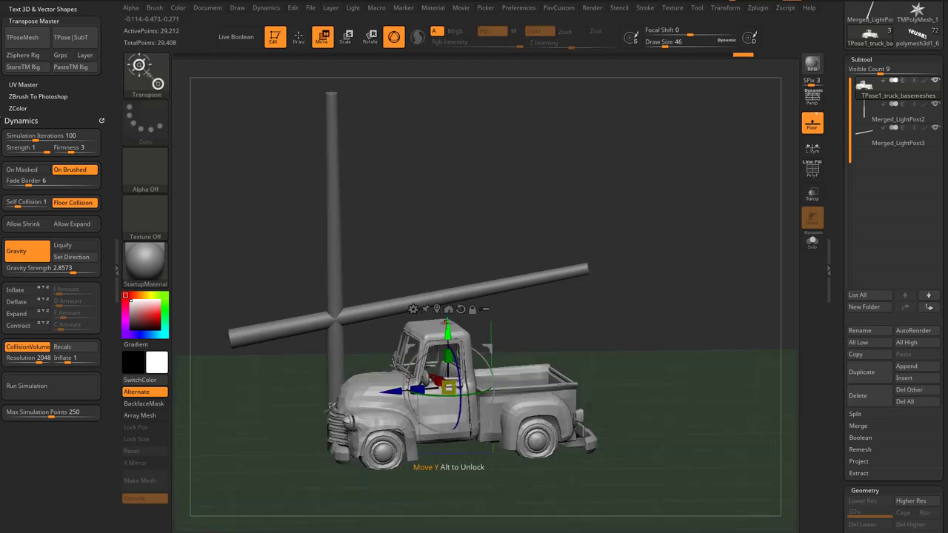
drag(444, 319, 445, 356)
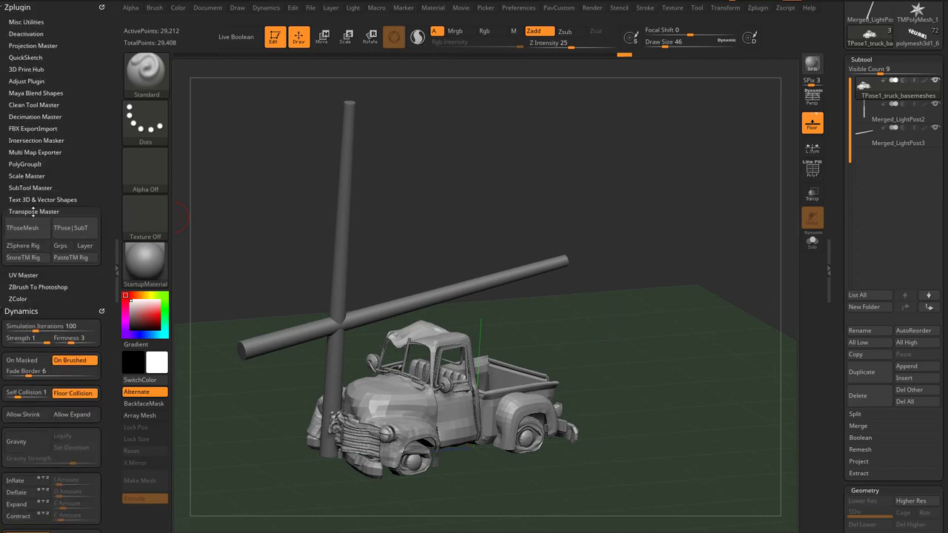
mouse_move(72, 232)
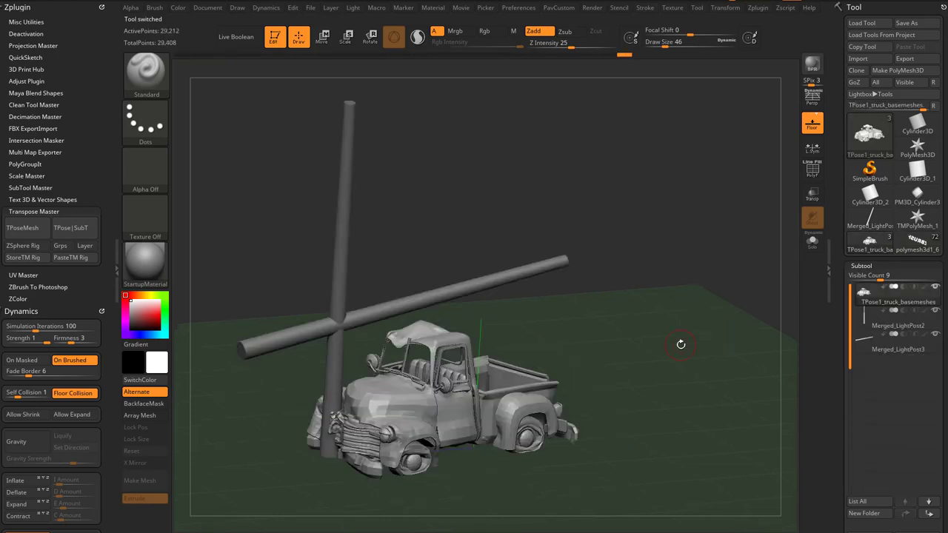
mouse_move(565, 312)
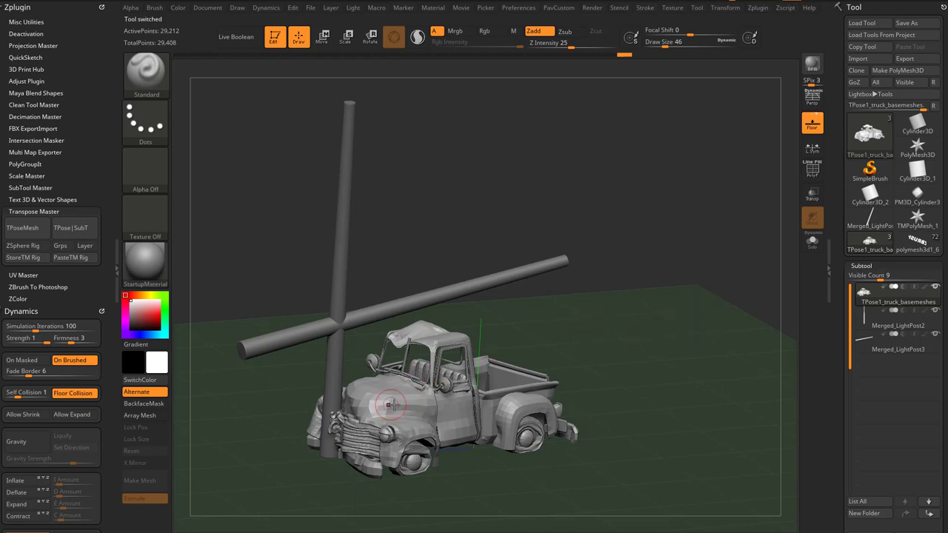
mouse_move(373, 406)
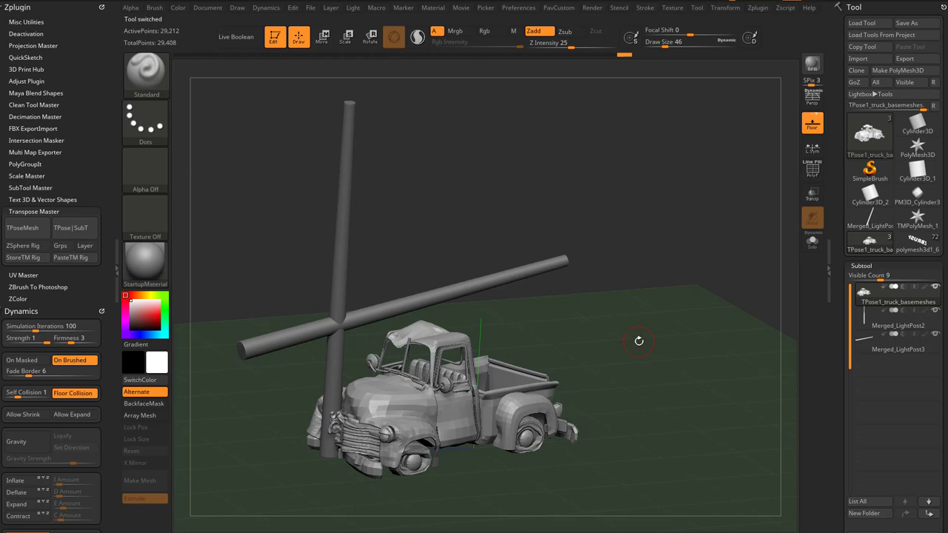
mouse_move(706, 310)
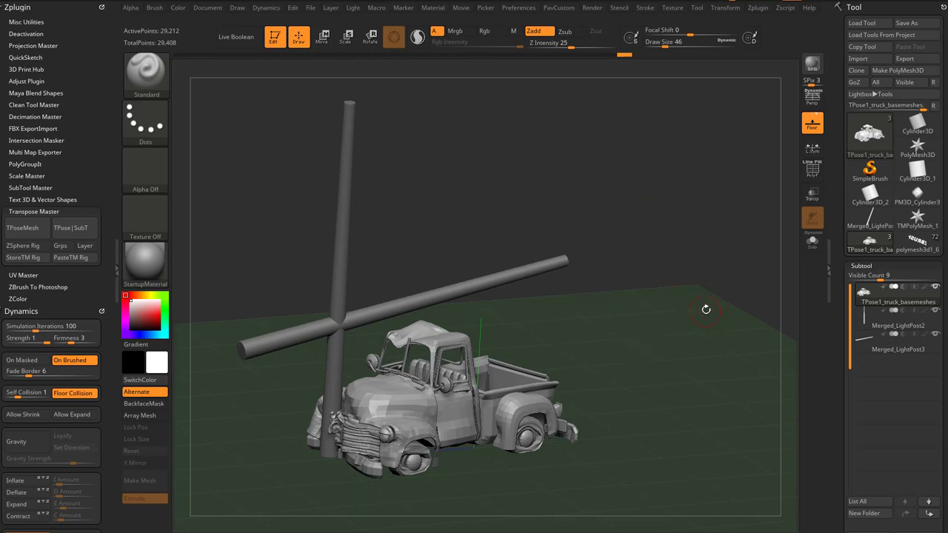
- Select the Merged_LightPost2 subtool in the Tool palette
click(917, 243)
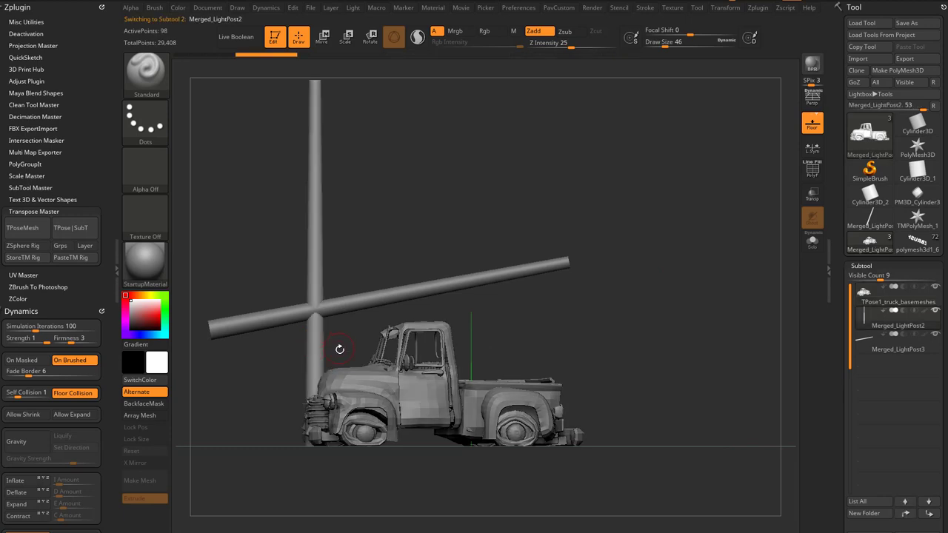
- Move Merged_LightPost2 in front of the truck, then orbit to a three-quarter crash view
click(322, 37)
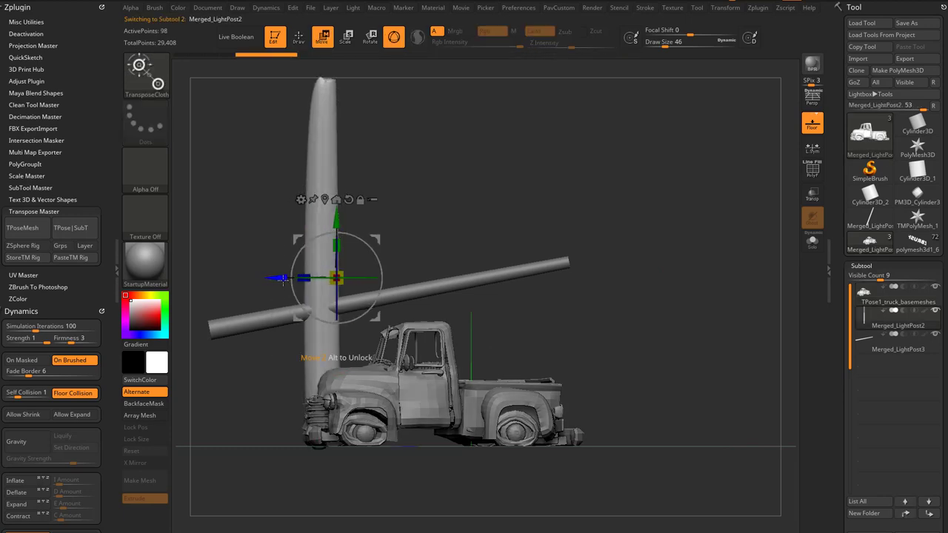
drag(338, 278, 315, 278)
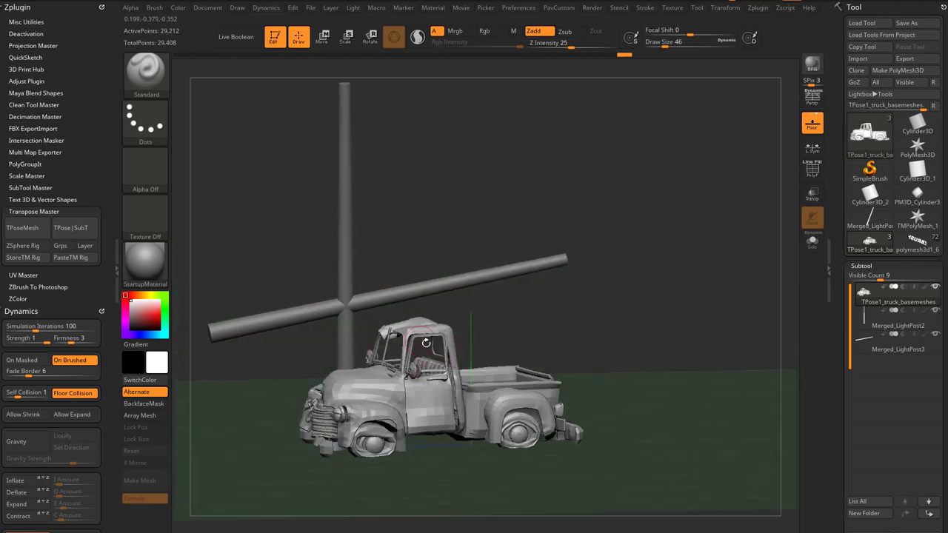
drag(426, 343, 426, 315)
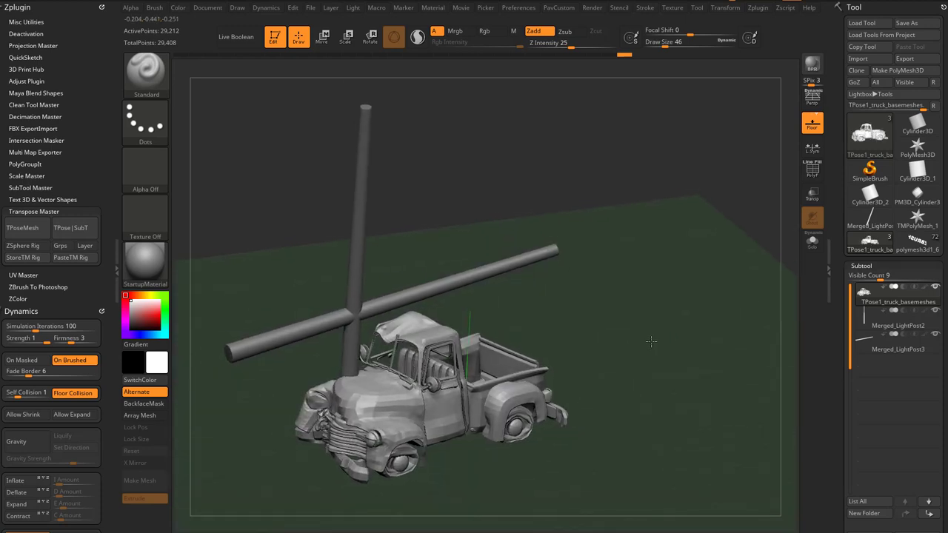
drag(651, 341, 650, 315)
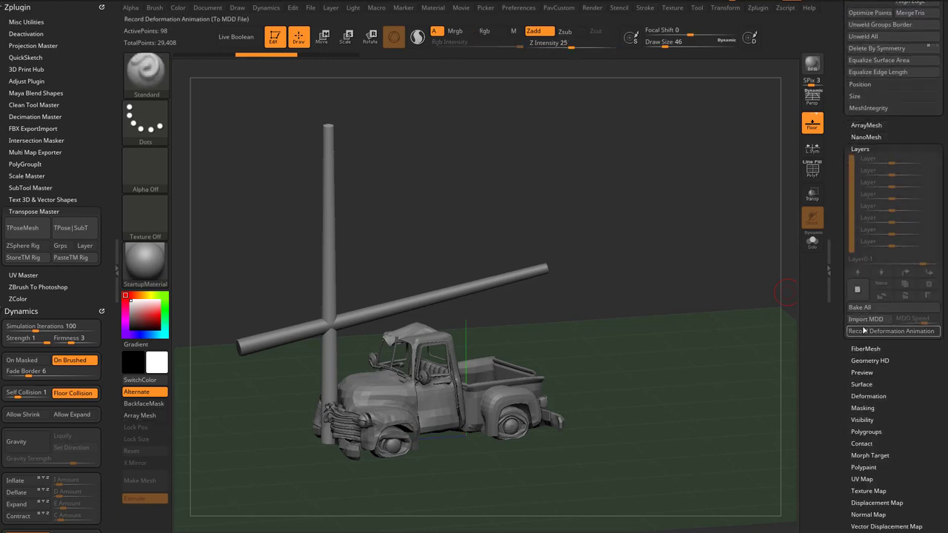
click(891, 331)
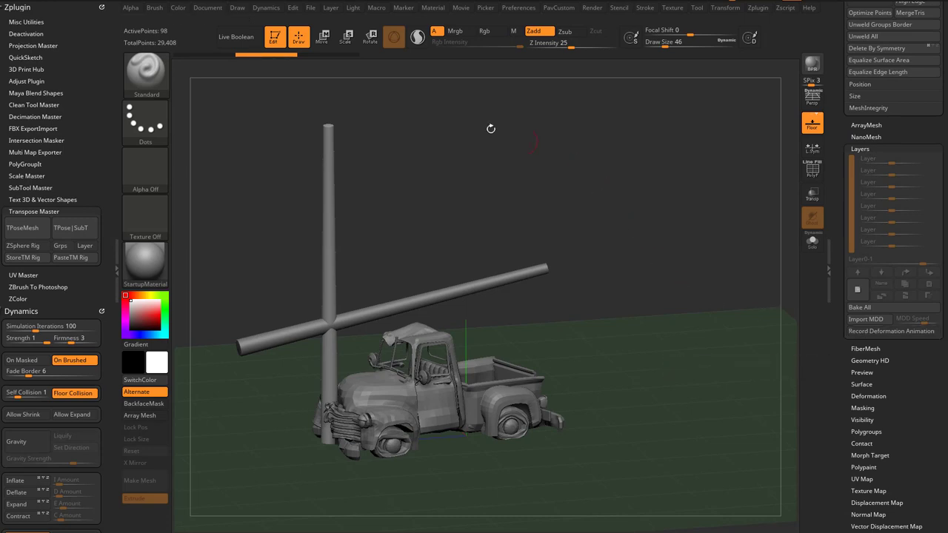
click(376, 8)
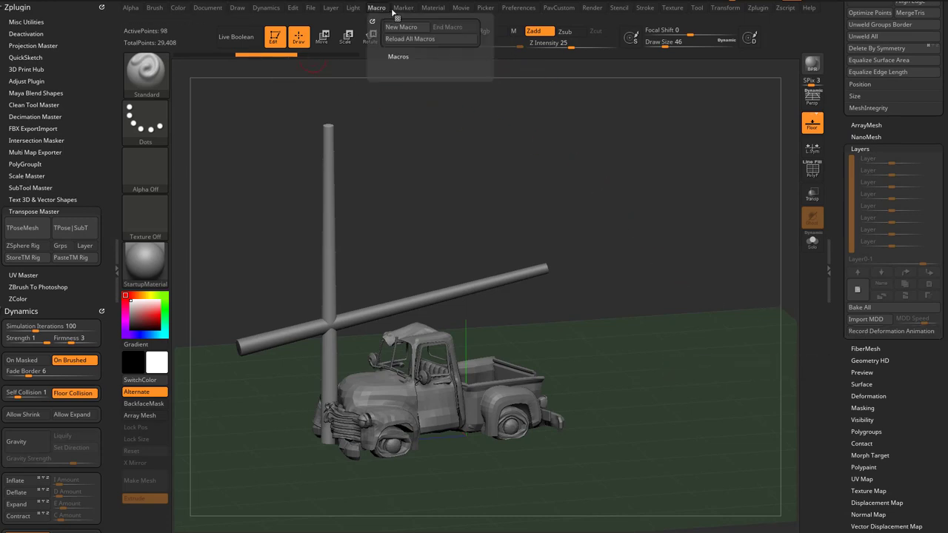
click(460, 7)
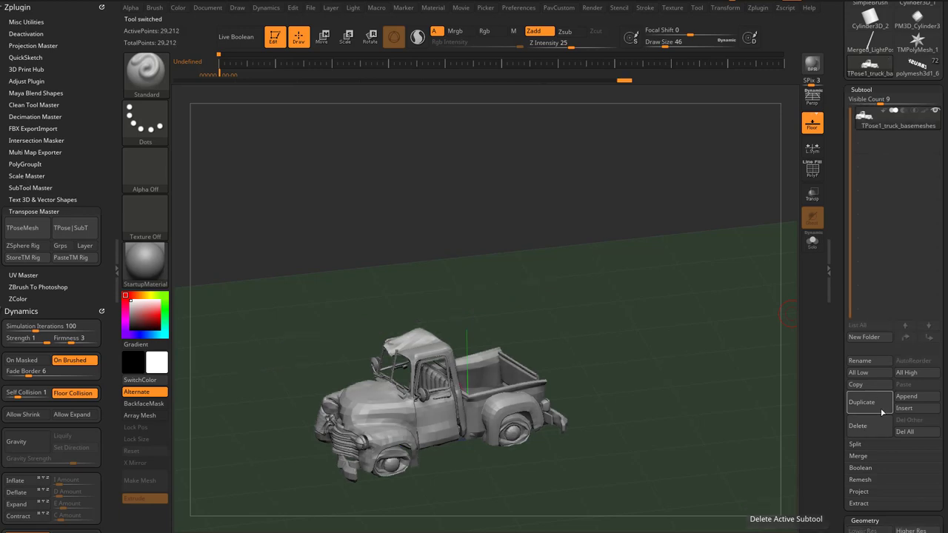
- Delete the light post subtools, transfer the crumple with TPose|SubT, and re-enable Dynamic Subdiv
click(461, 8)
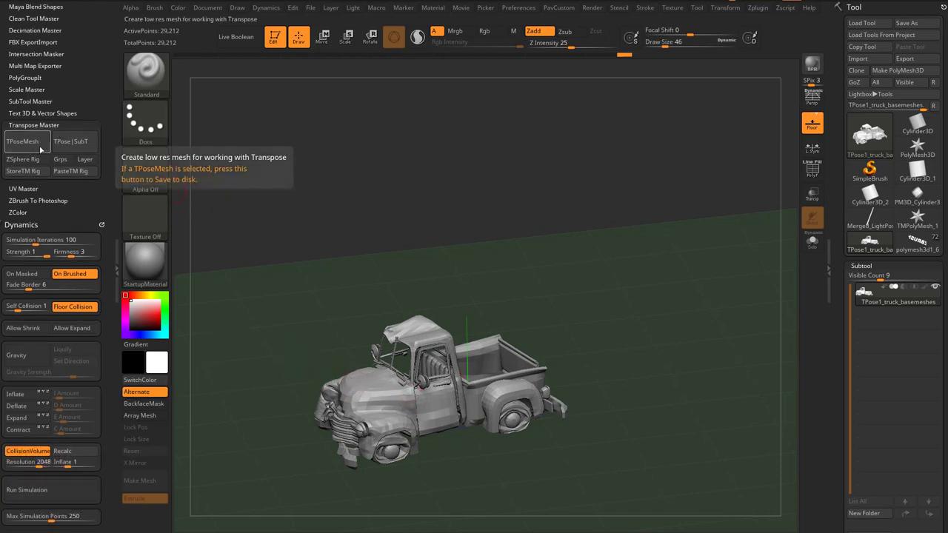
click(73, 142)
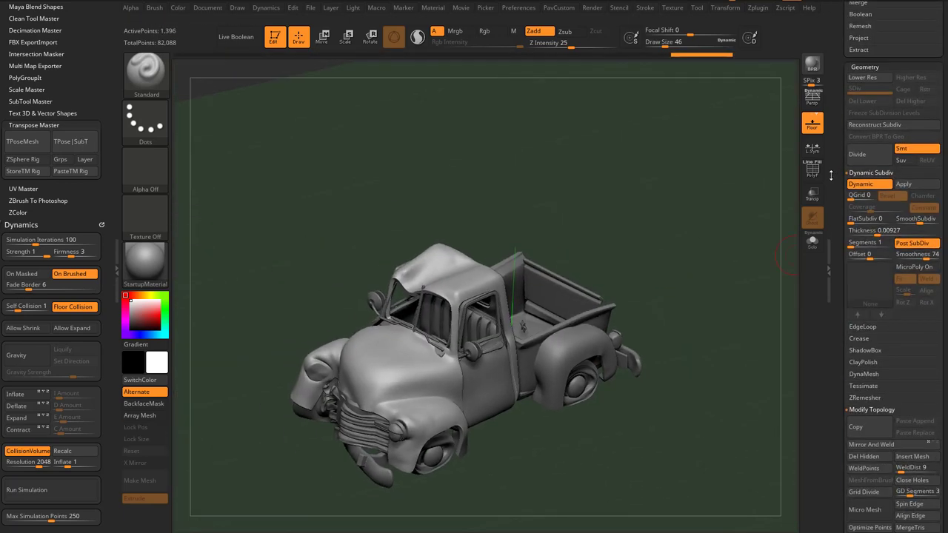
click(859, 184)
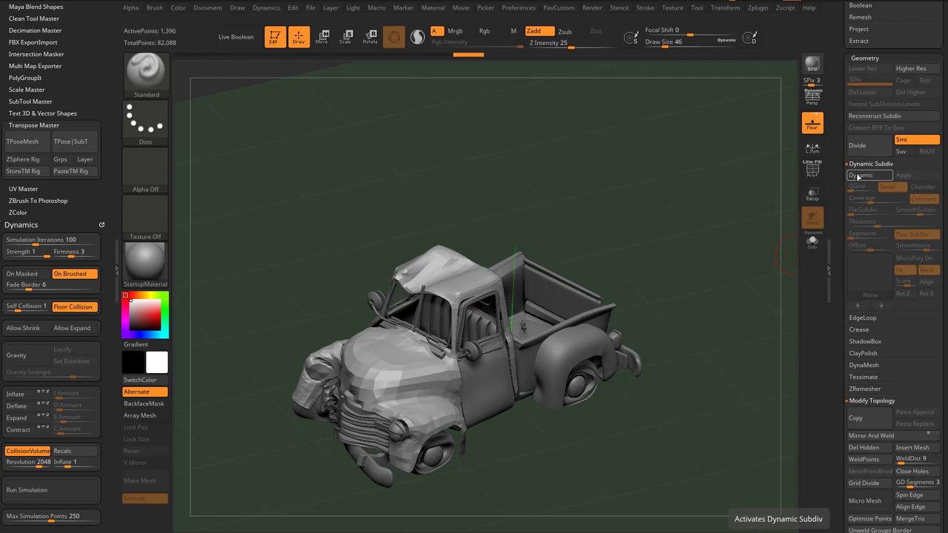
click(857, 174)
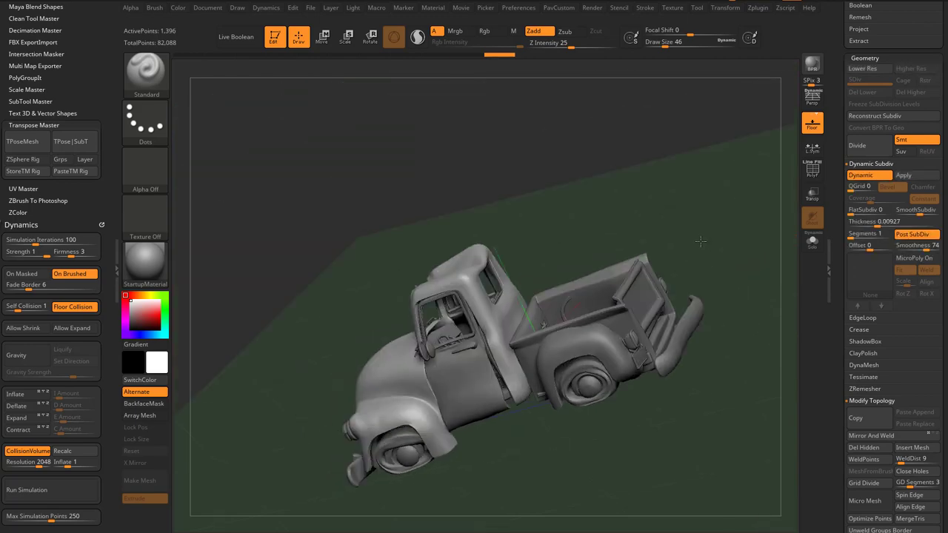
drag(700, 241, 786, 267)
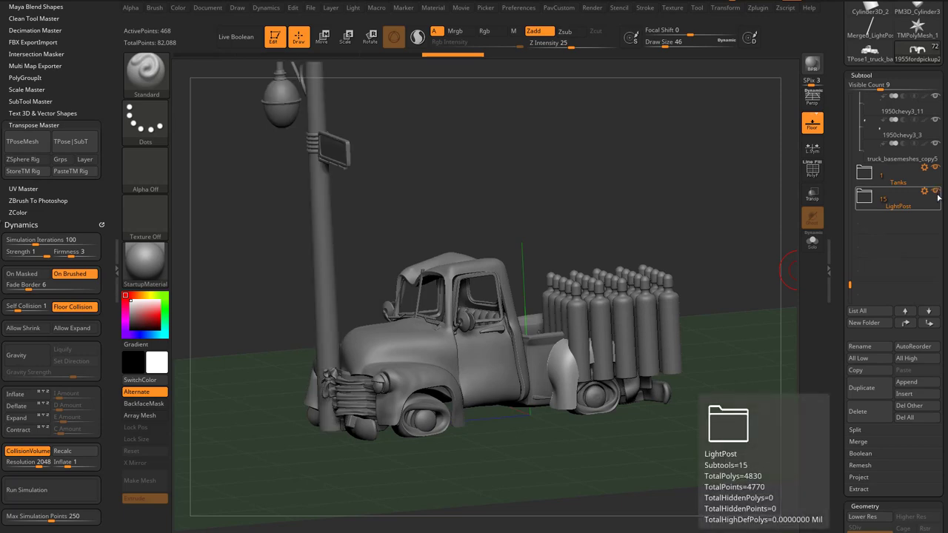
- Hide the Tanks folder's gas cylinders and view the crash from three-quarters
click(935, 171)
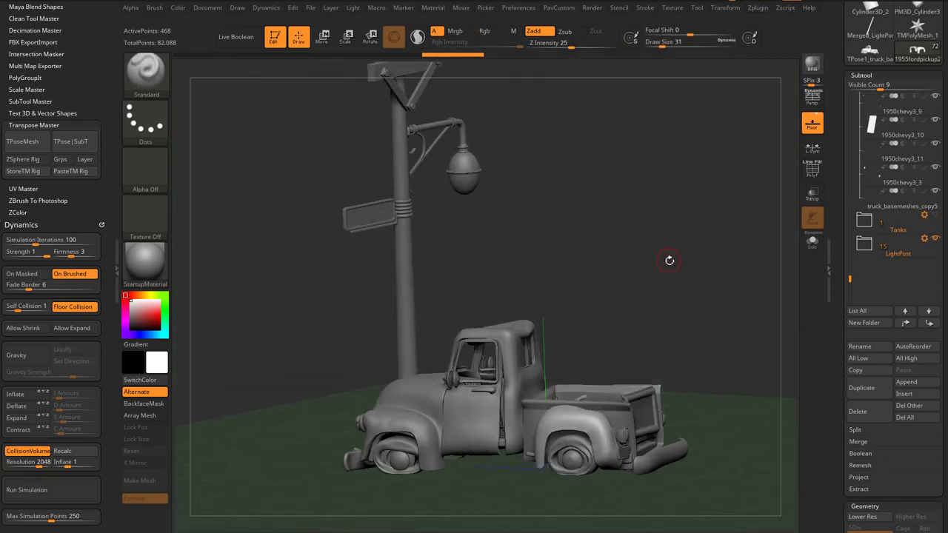
drag(669, 260, 723, 281)
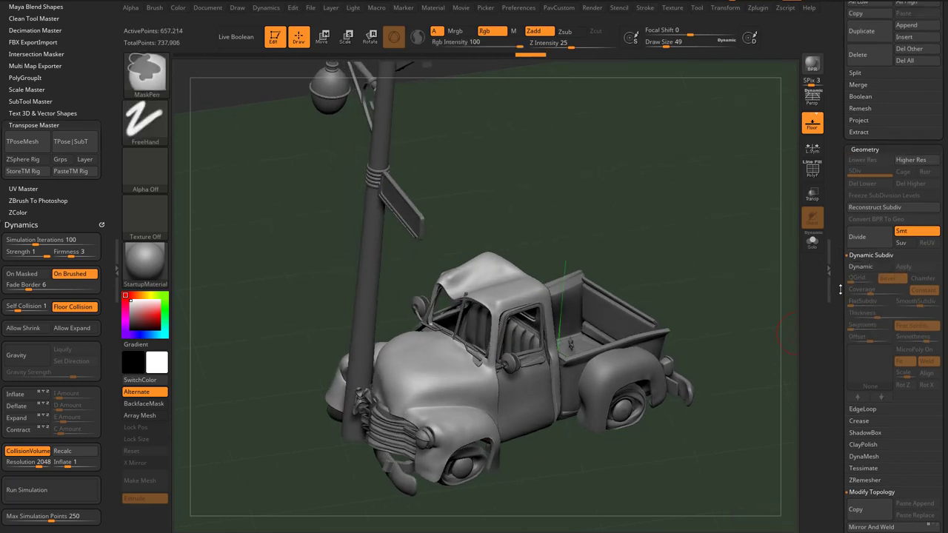
- Subdivide the truck with Geometry > Divide, reaching four subdivision levels
click(863, 266)
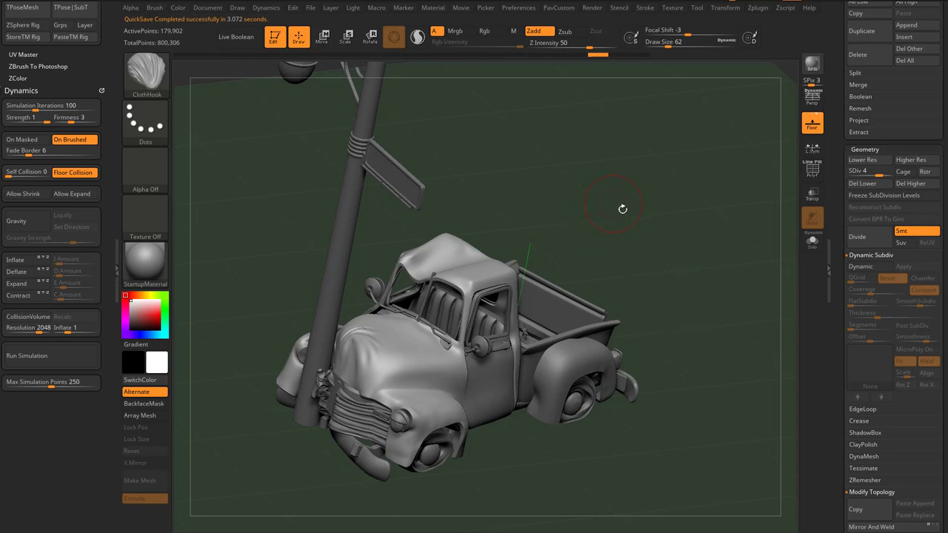
- Raise the truck to subdivision level 5 and turn on REC for the Enhanced layer
drag(622, 208, 674, 225)
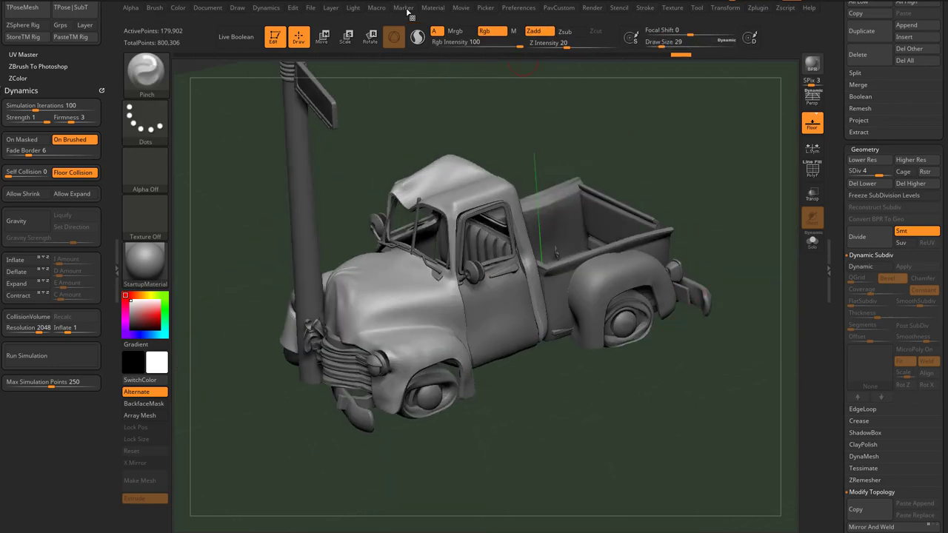
click(377, 7)
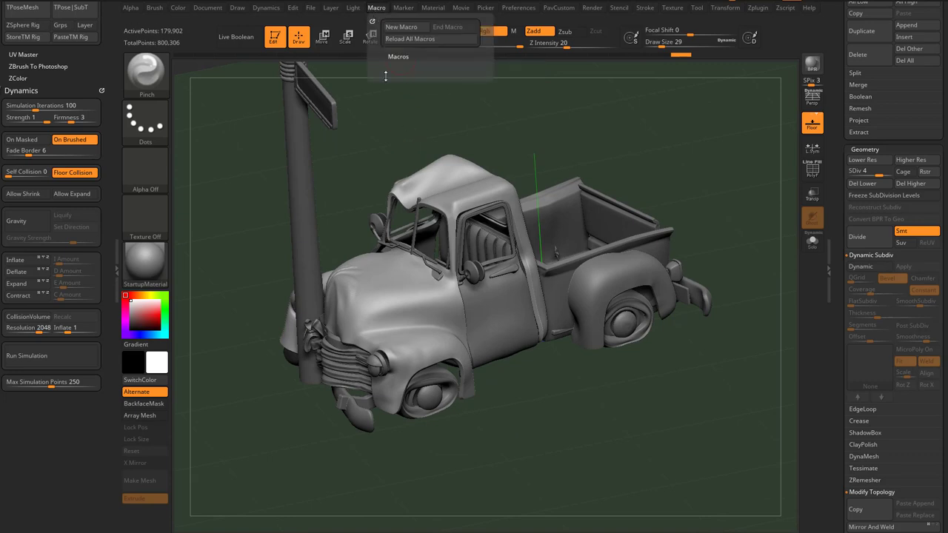
mouse_move(397, 147)
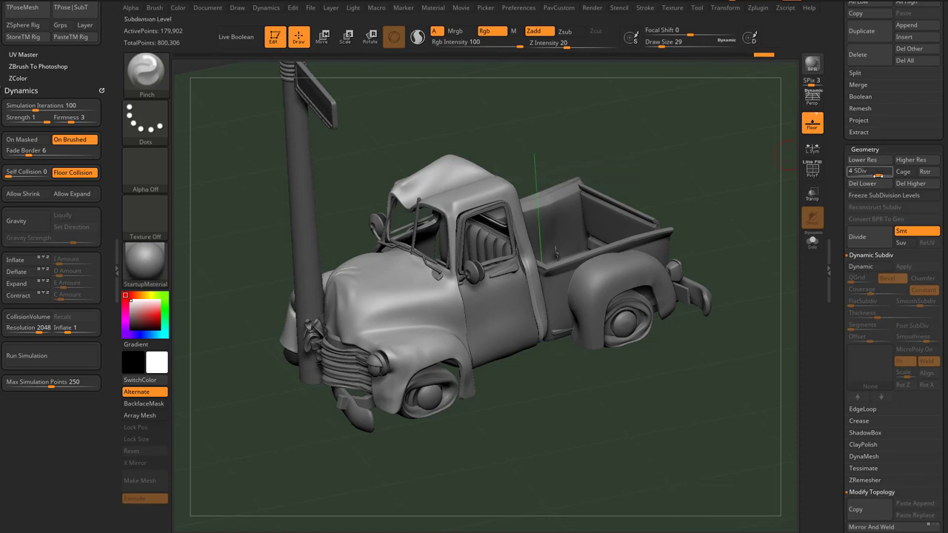
click(377, 8)
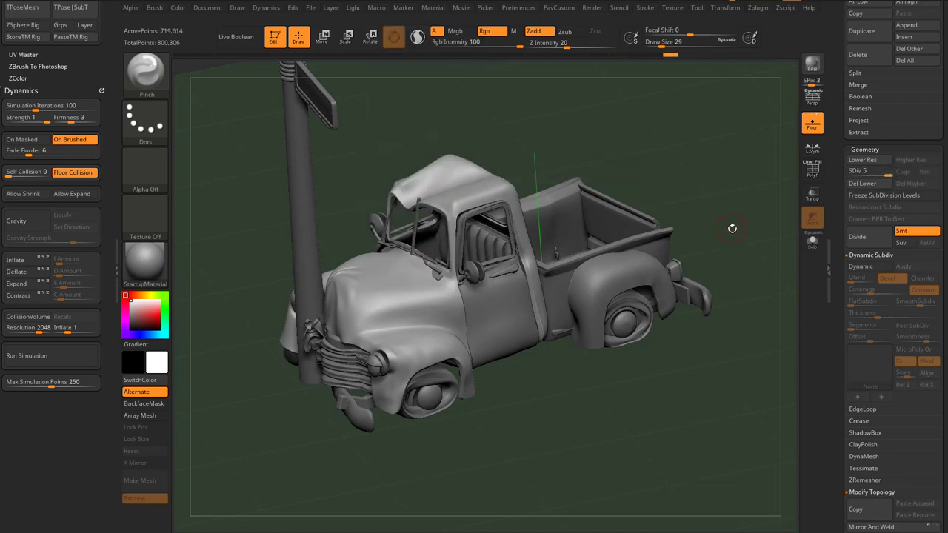
drag(732, 228, 677, 346)
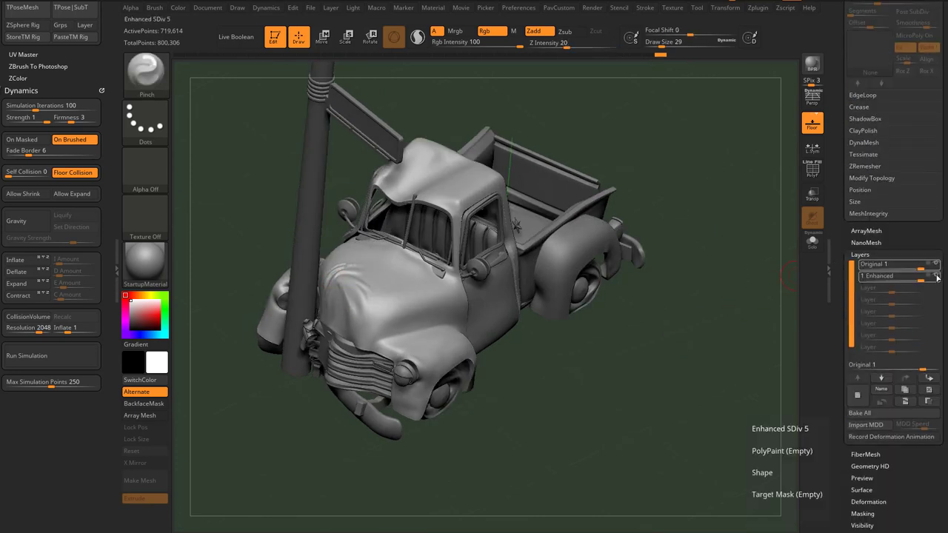
click(889, 276)
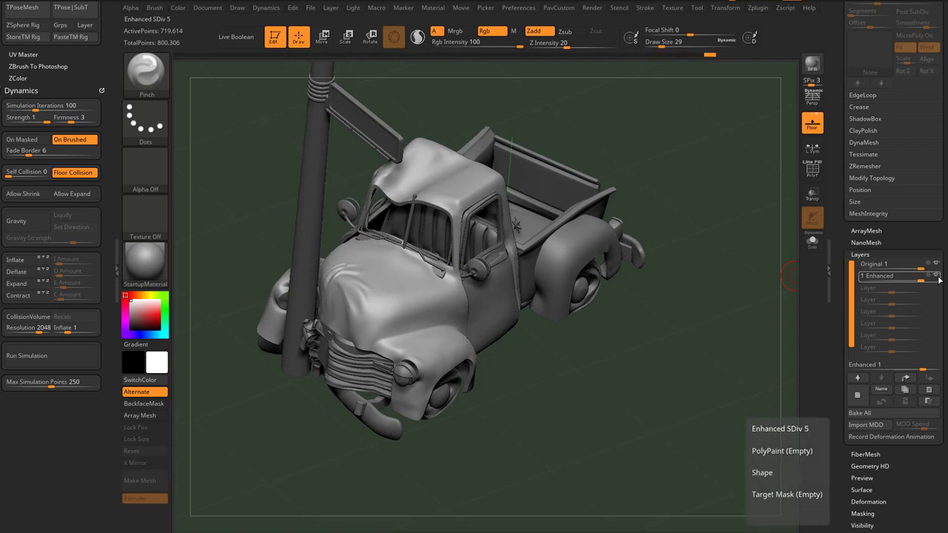